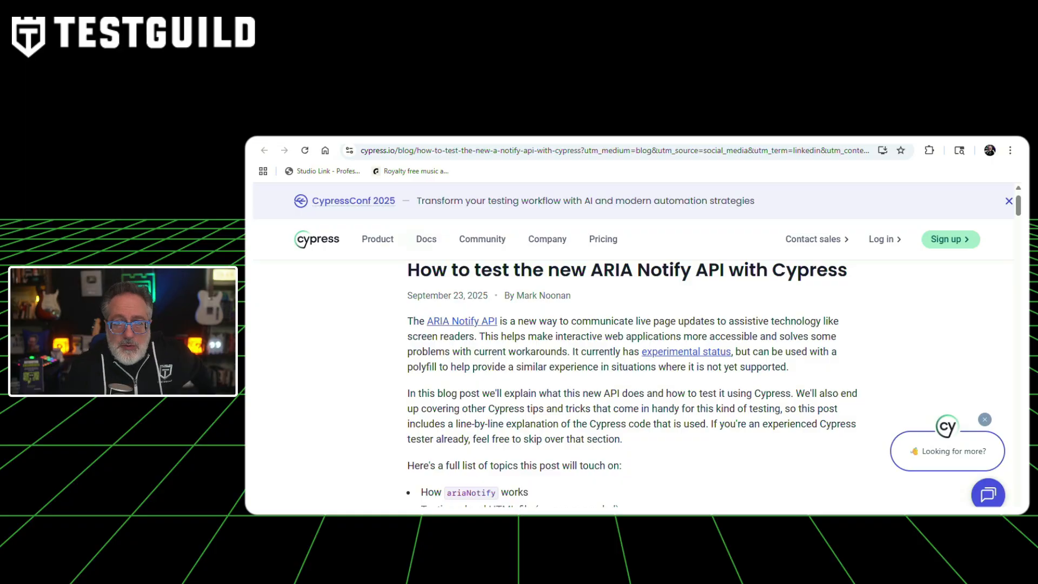
# - Scroll down the TestGuild 'Mobile QA without the headaches' webinar page to its registration form
pyautogui.scroll(-3)
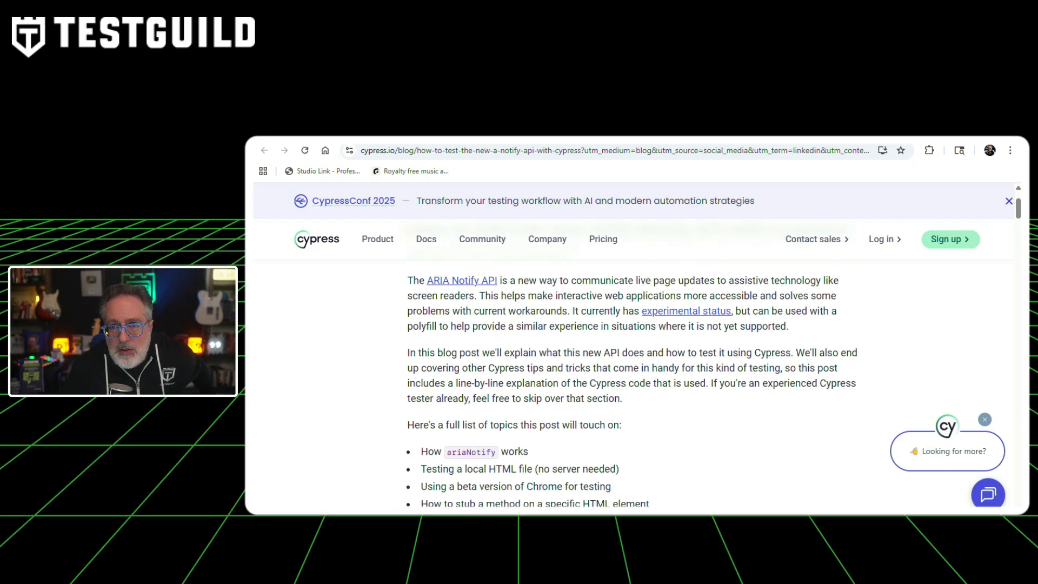
pyautogui.scroll(-3)
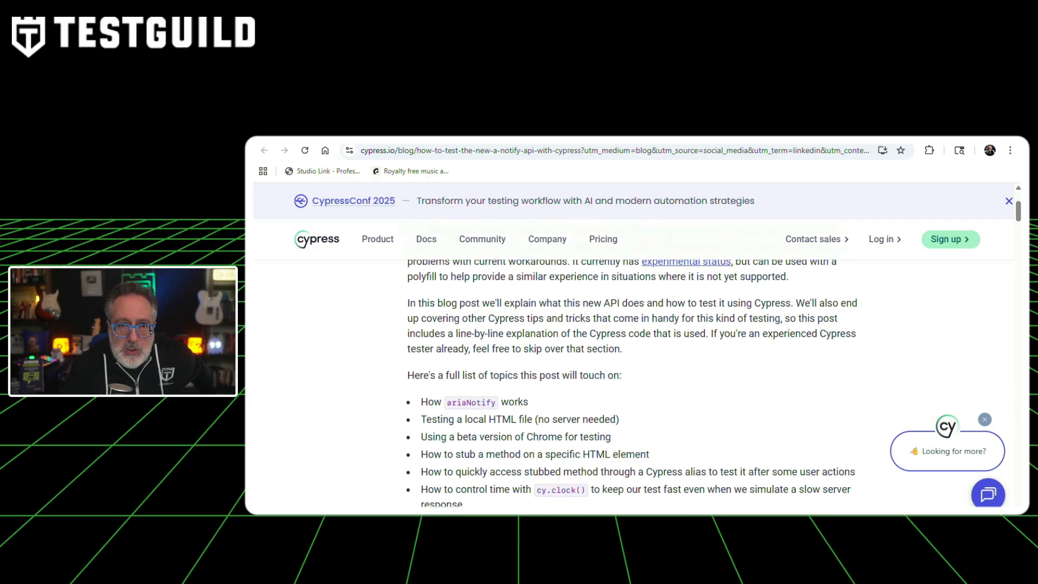
pyautogui.scroll(-3)
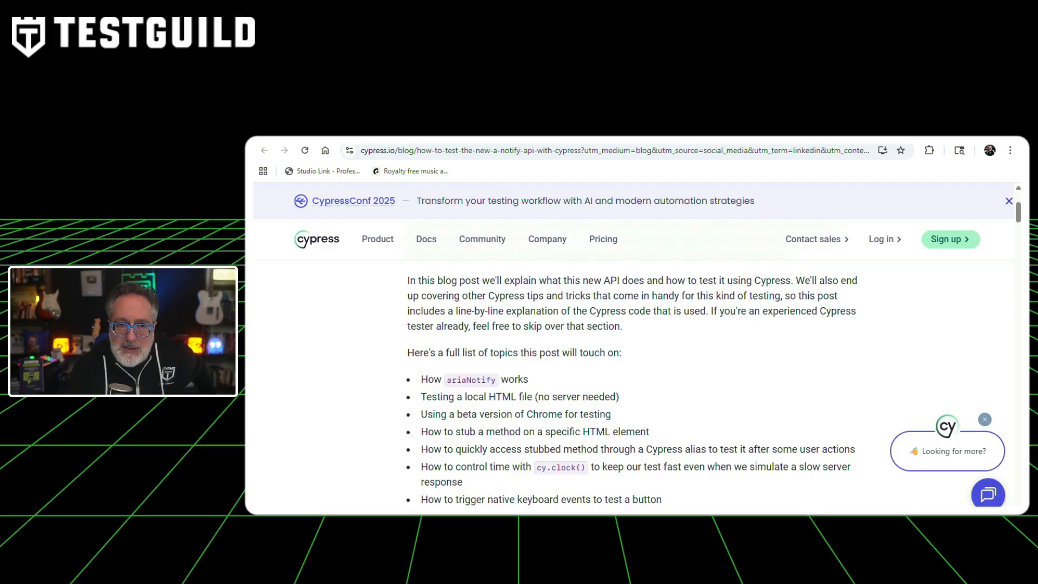
pyautogui.scroll(-3)
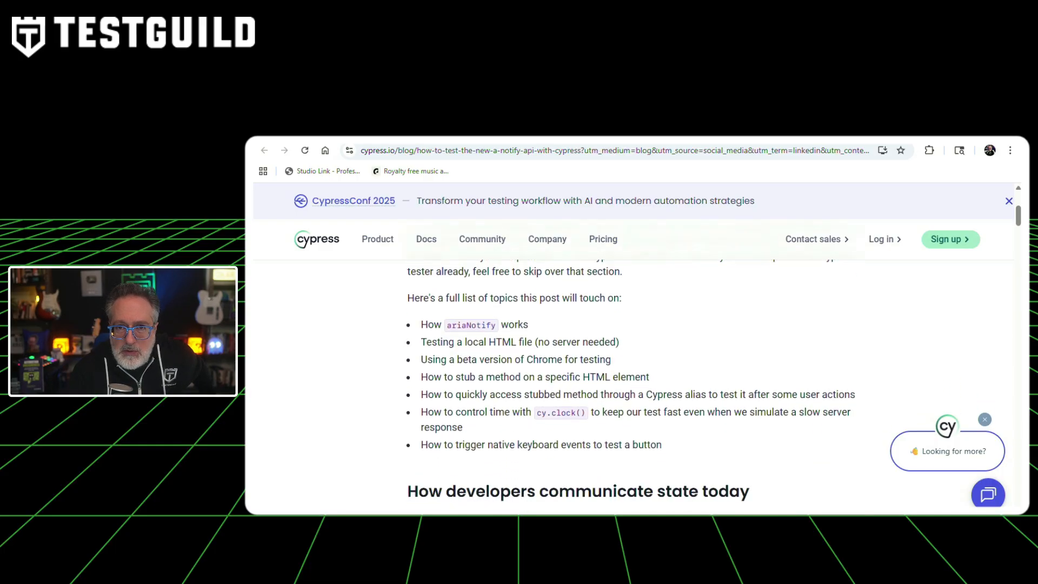
pyautogui.scroll(-3)
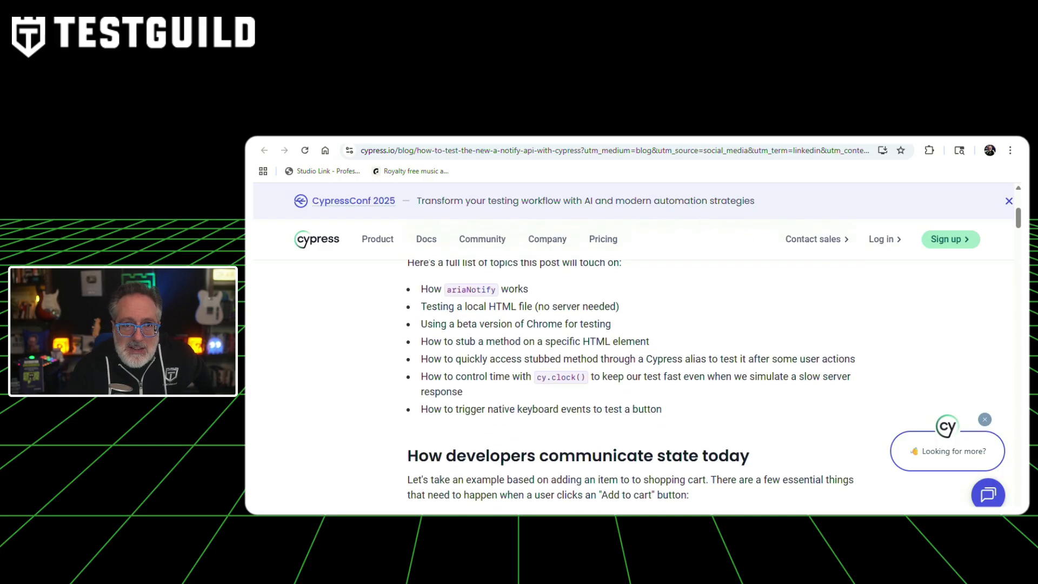
pyautogui.scroll(-3)
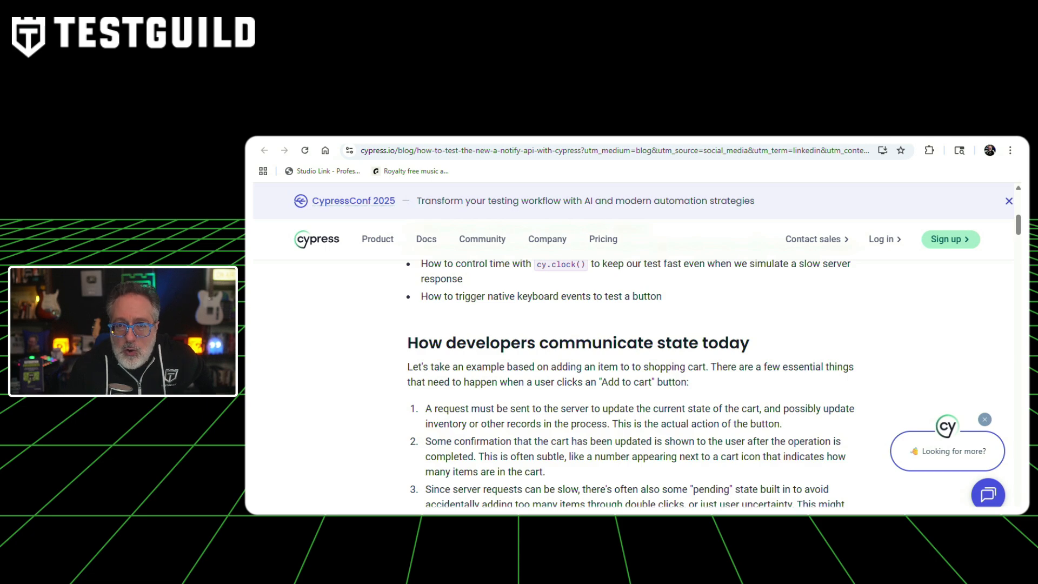
pyautogui.scroll(-3)
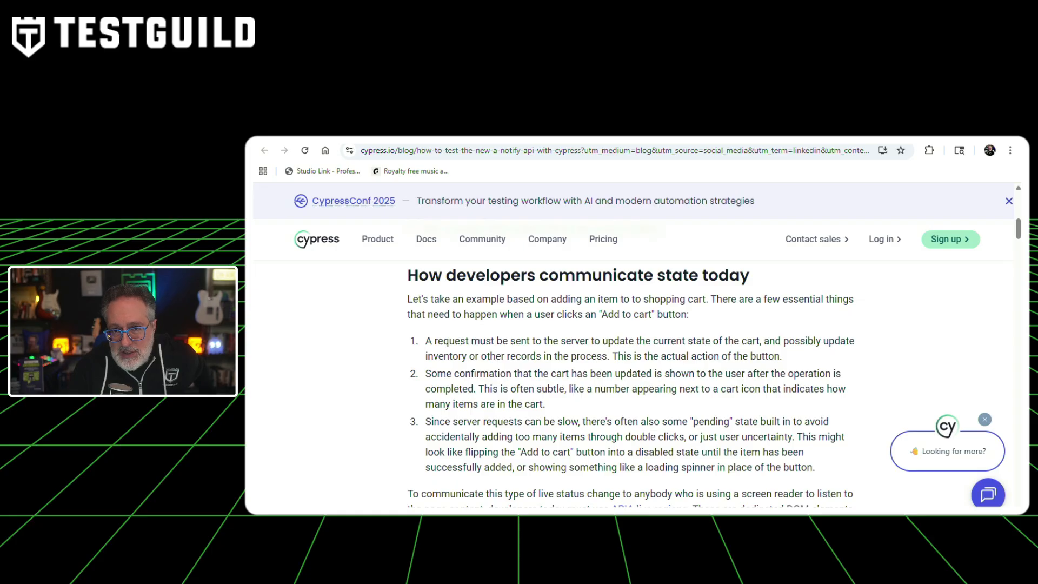
pyautogui.scroll(-3)
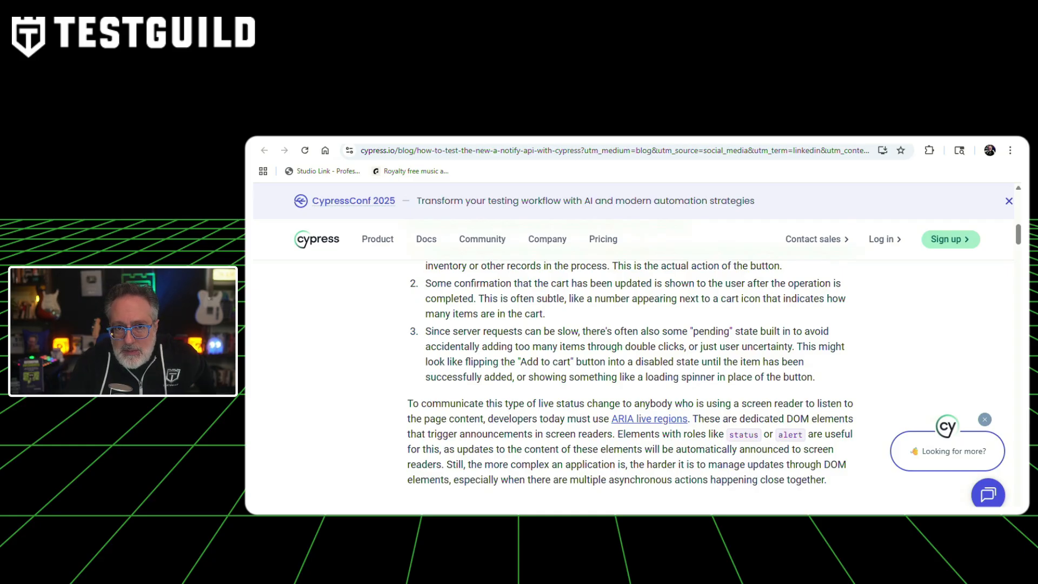
pyautogui.scroll(-3)
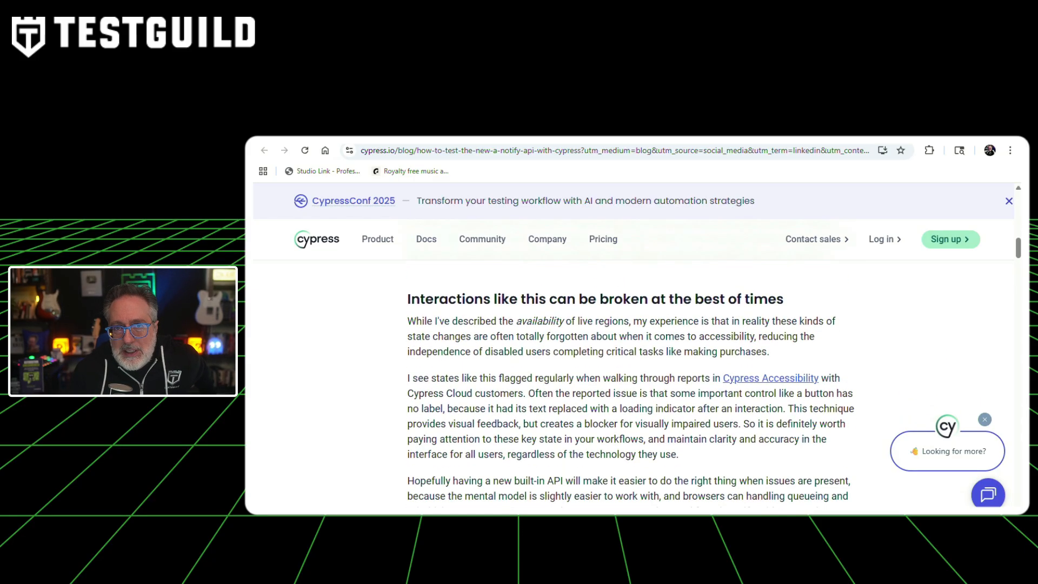
pyautogui.scroll(-3)
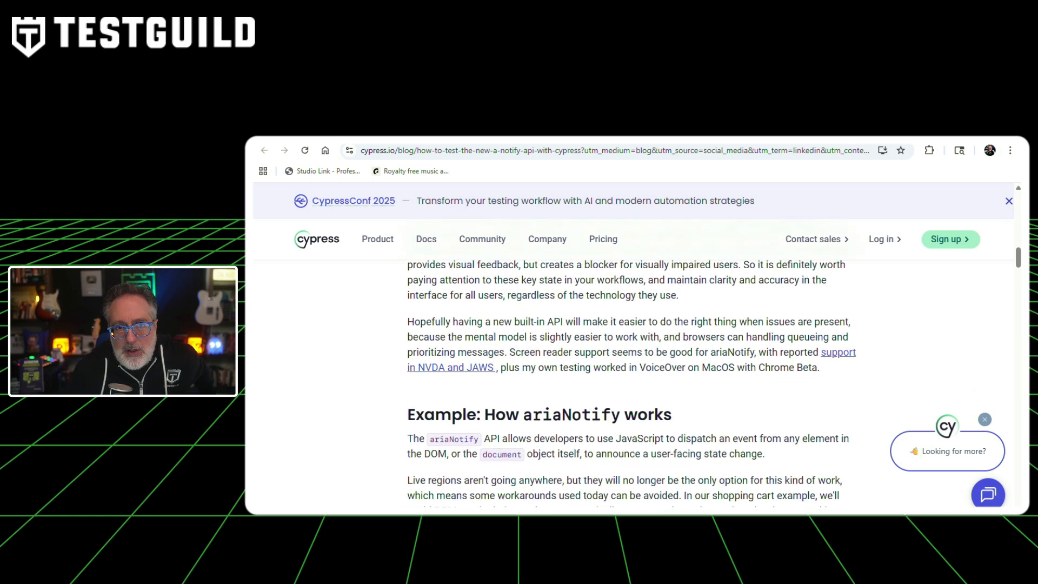
pyautogui.scroll(-3)
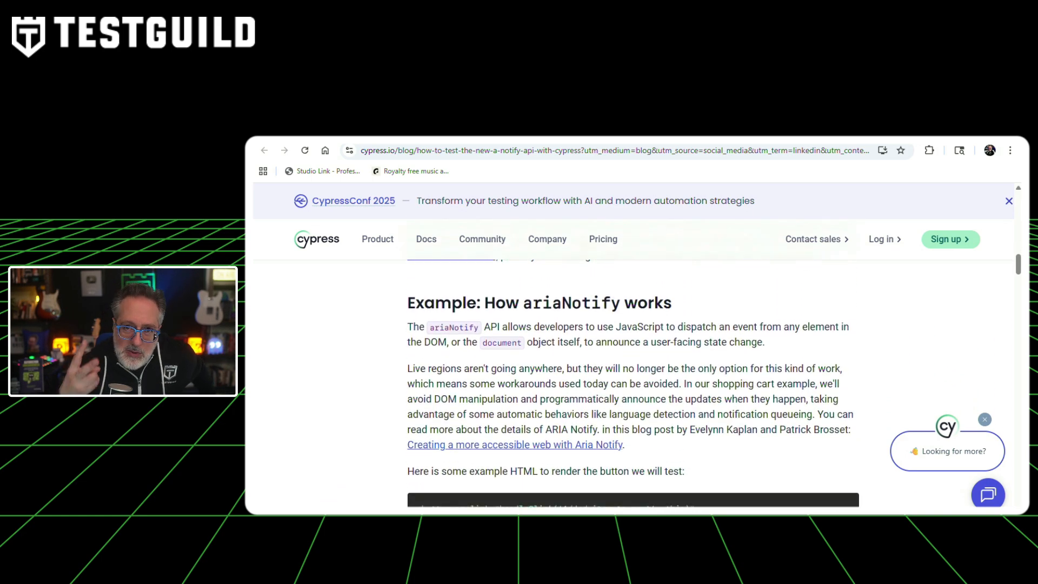
pyautogui.scroll(-3)
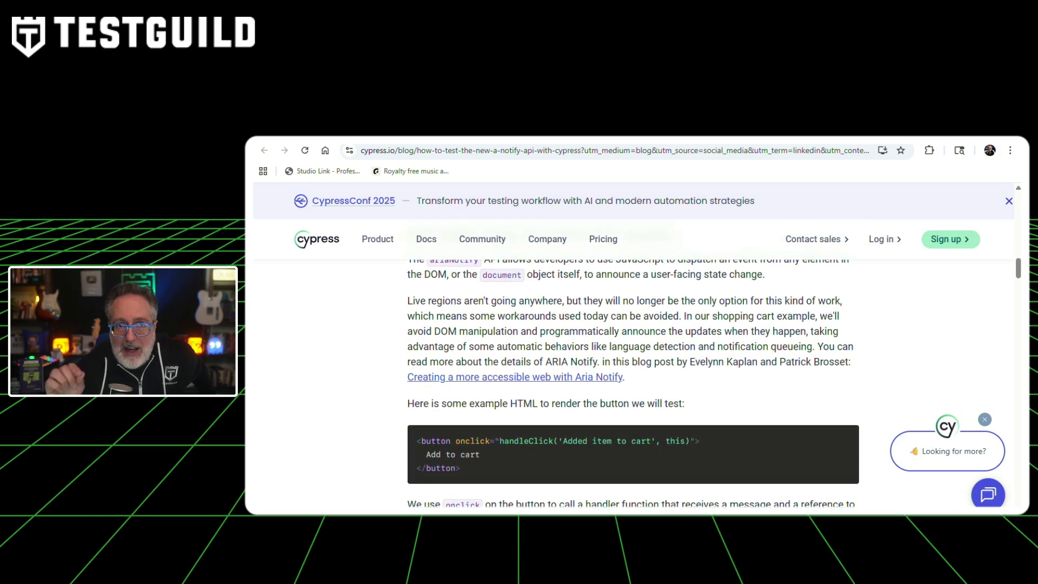
pyautogui.scroll(-3)
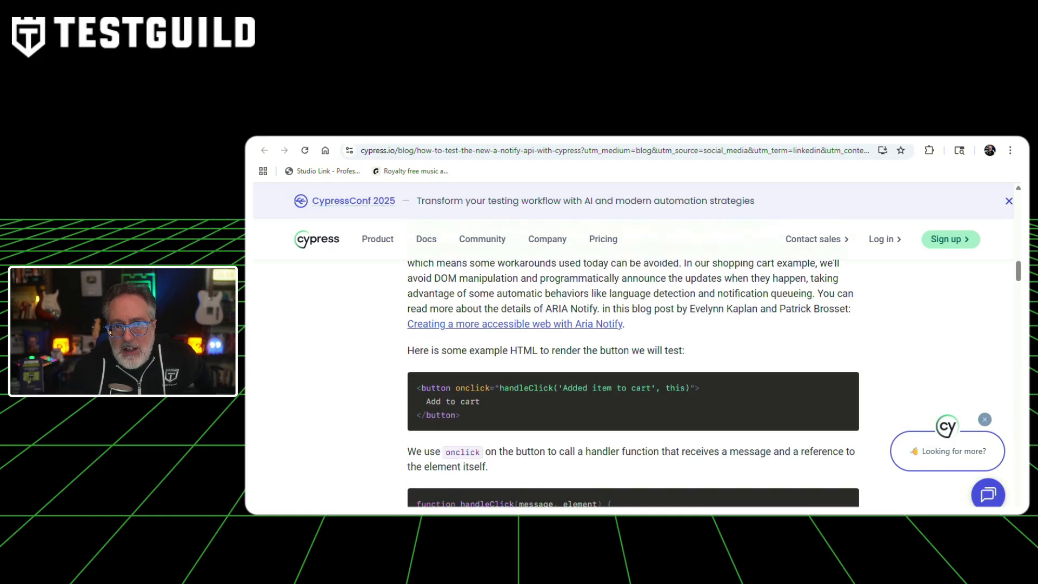
pyautogui.scroll(-3)
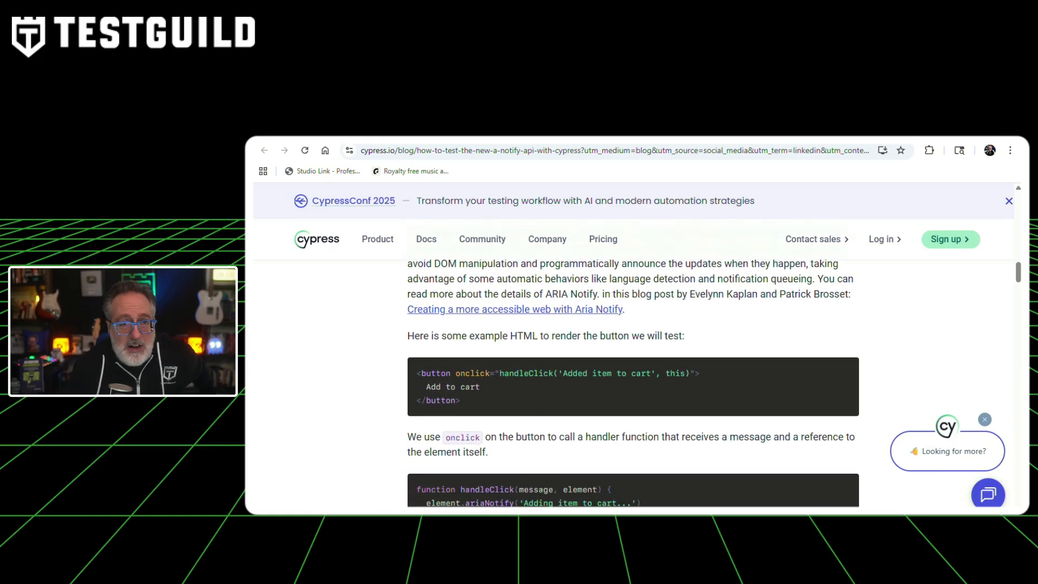
pyautogui.scroll(-3)
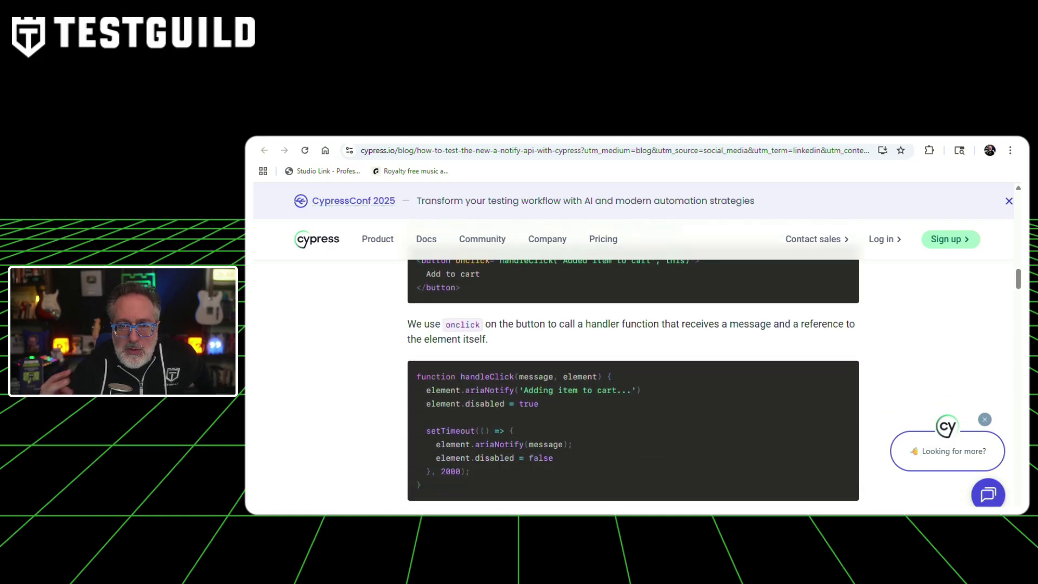
pyautogui.scroll(-3)
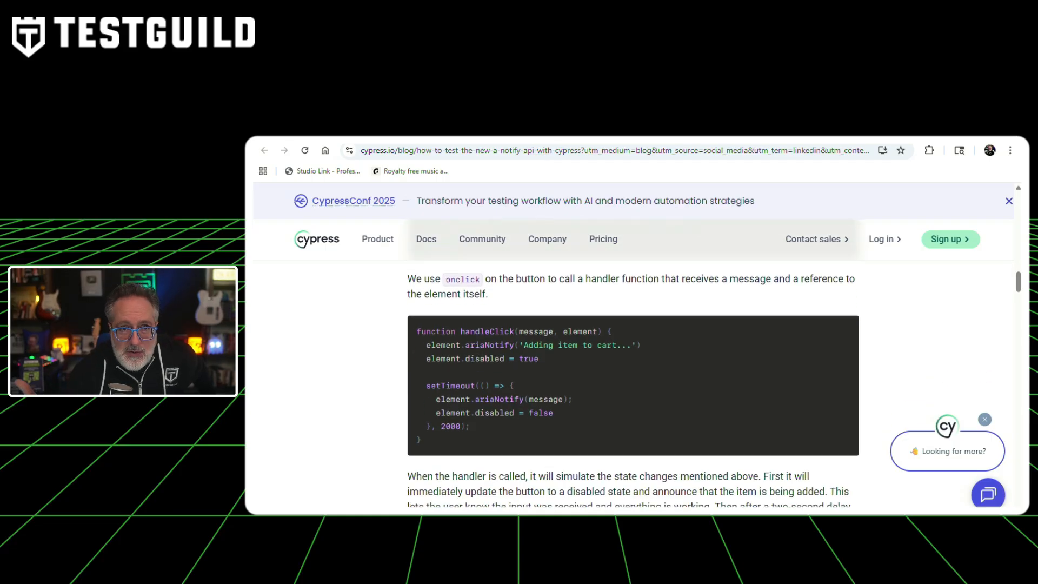
pyautogui.scroll(-3)
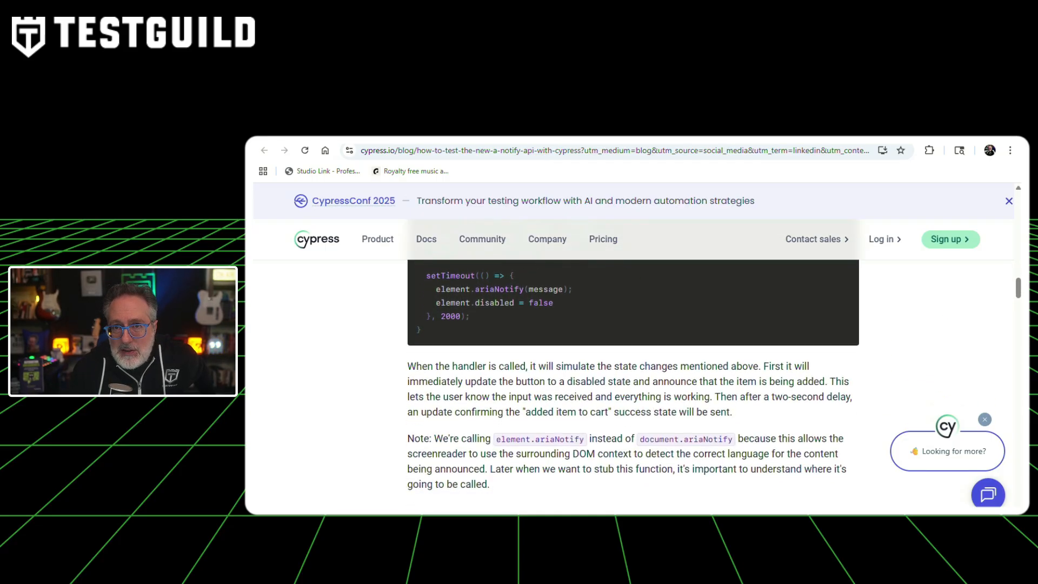
pyautogui.scroll(-3)
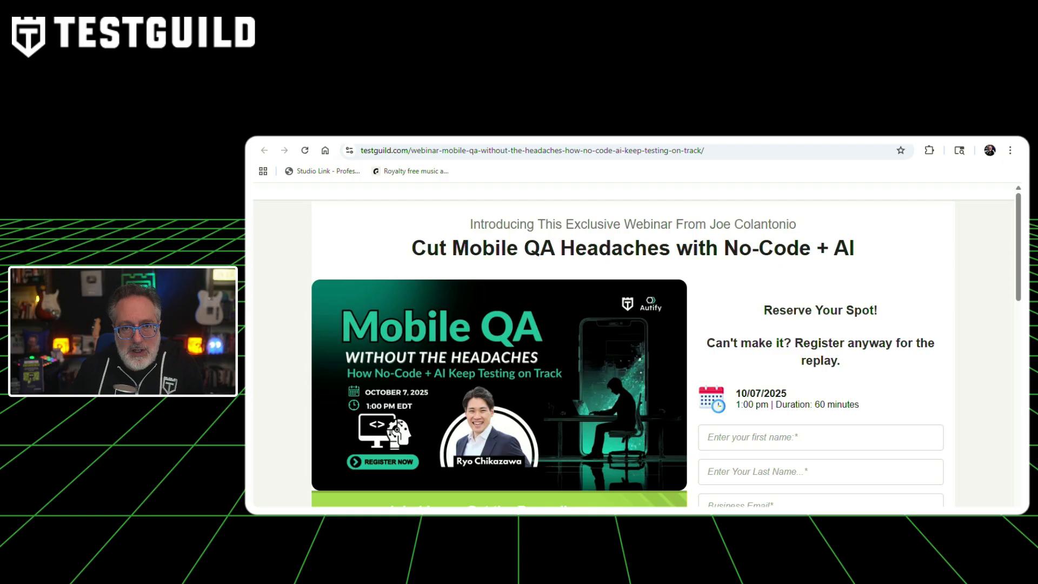
pyautogui.scroll(-3)
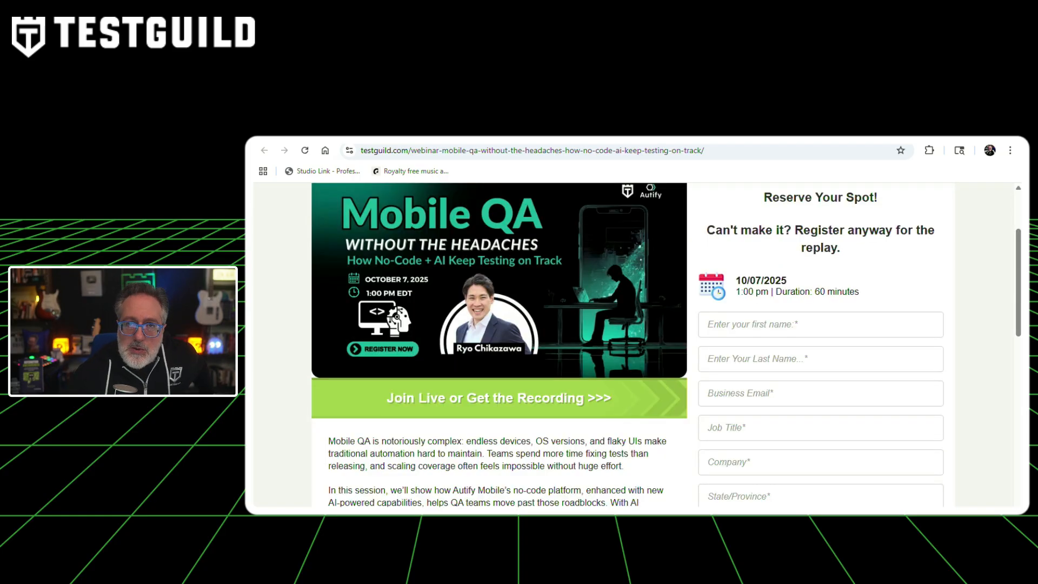
pyautogui.scroll(-3)
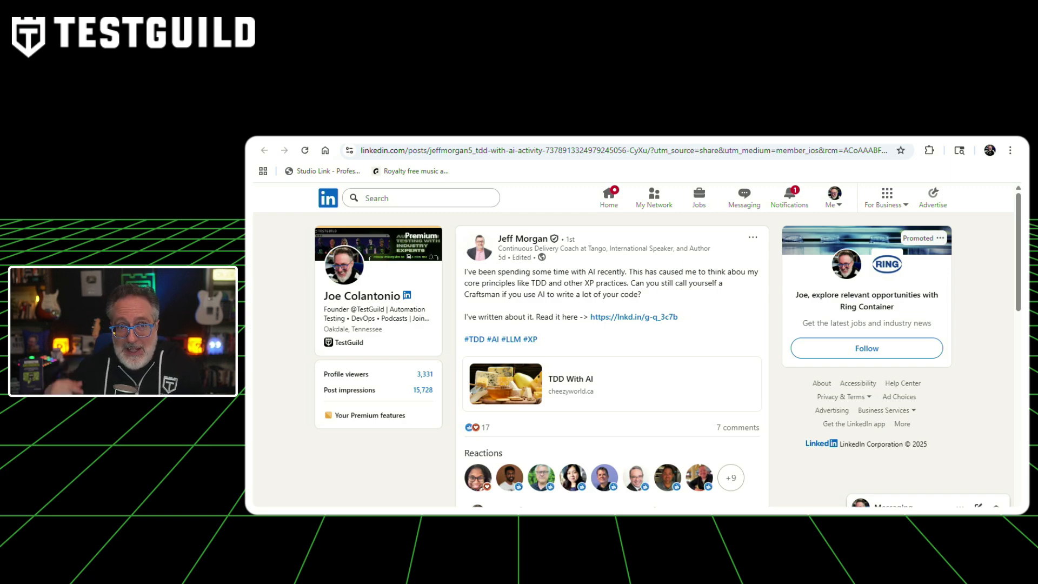
# - Follow the link to the Cheezy World TDD With AI article and read into 'What works for me'
pyautogui.click(571, 378)
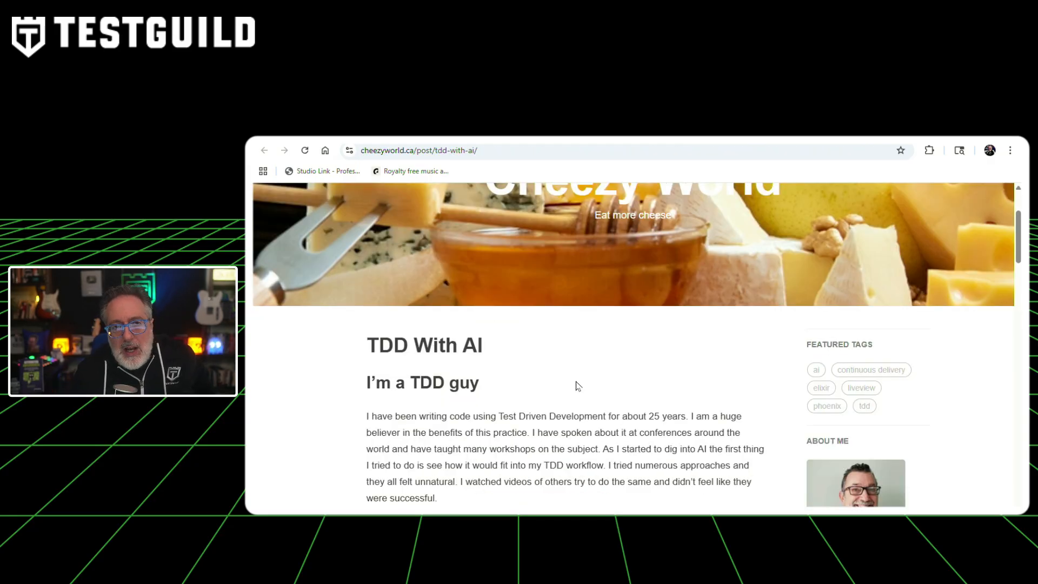
pyautogui.scroll(-3)
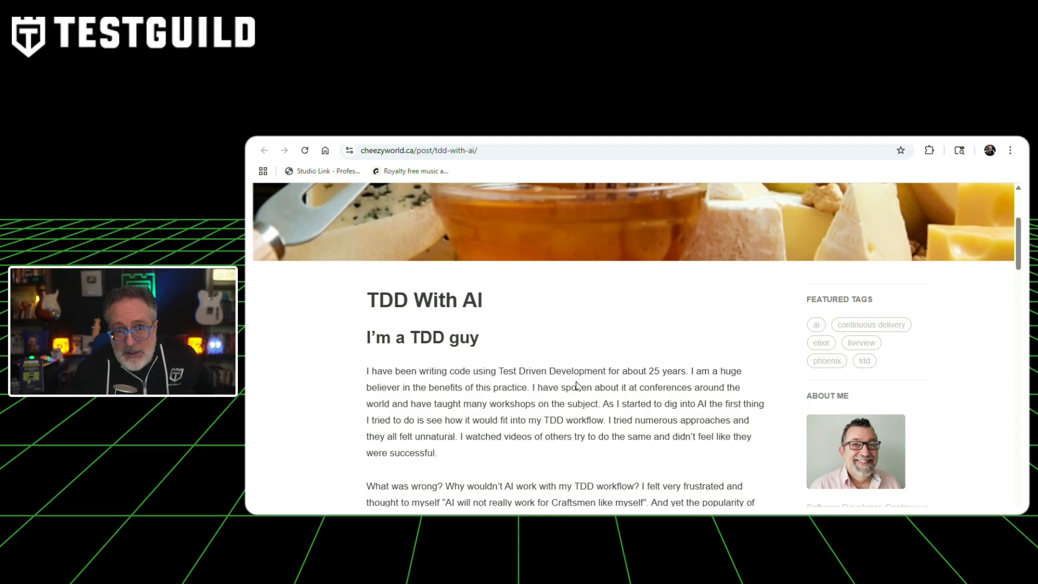
pyautogui.scroll(-3)
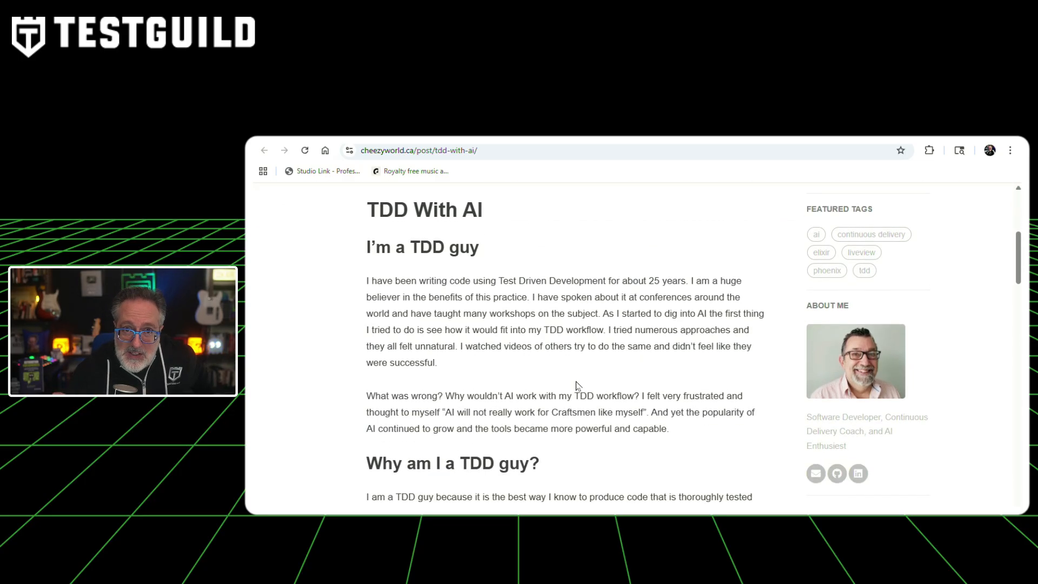
pyautogui.scroll(-3)
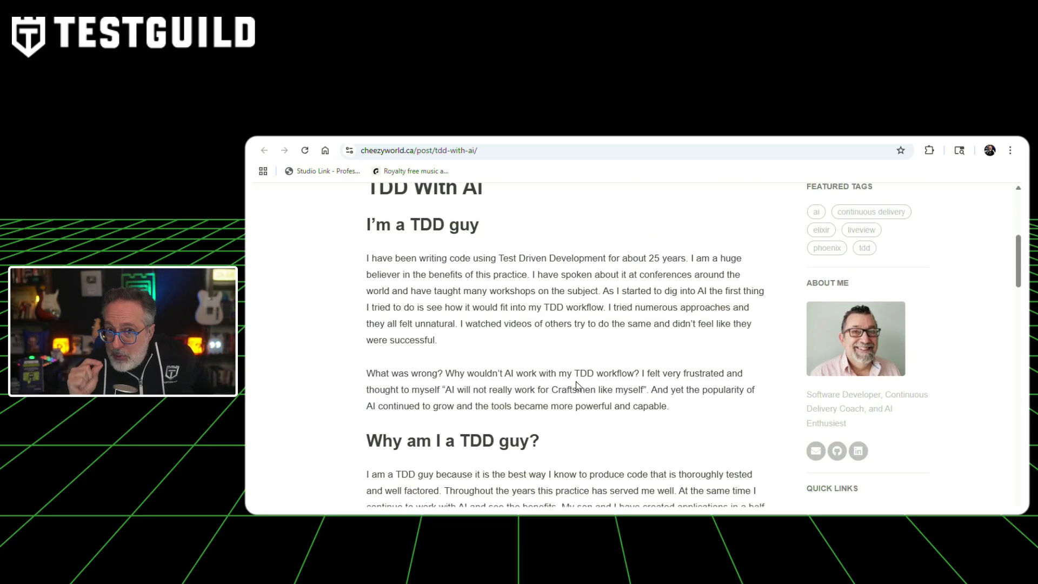
pyautogui.scroll(-3)
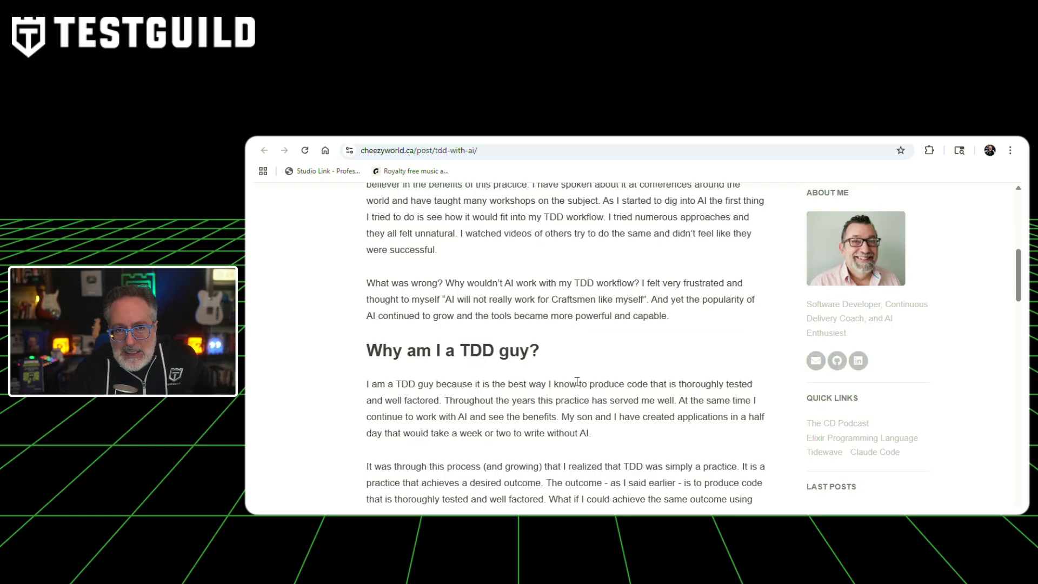
pyautogui.scroll(-3)
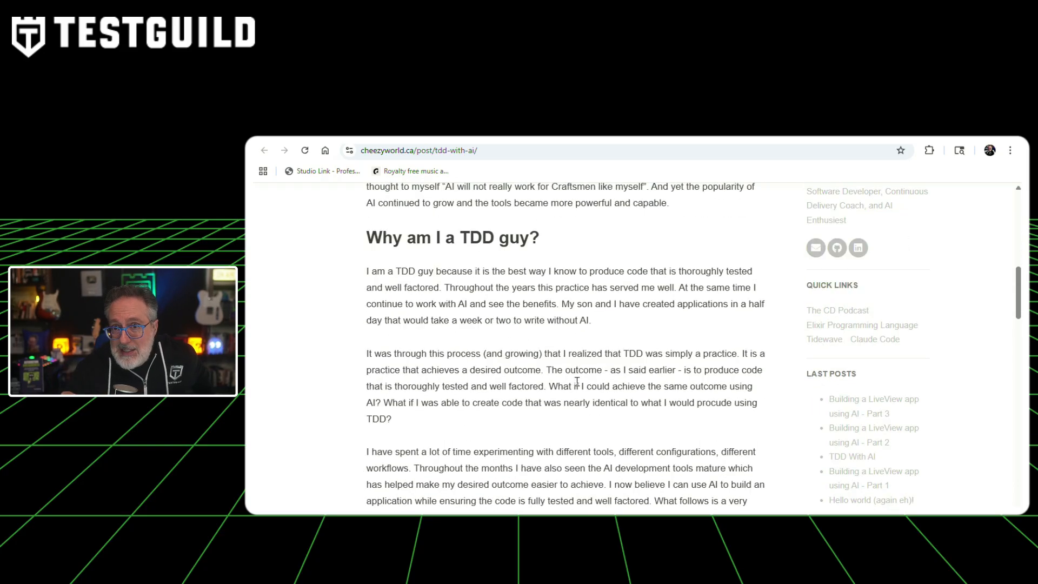
pyautogui.scroll(-3)
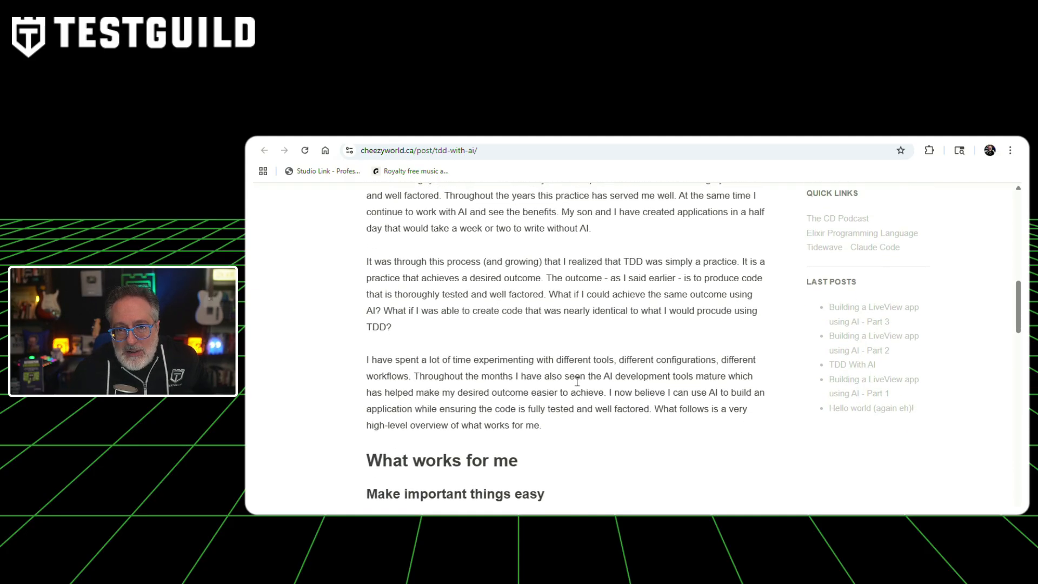
pyautogui.scroll(-3)
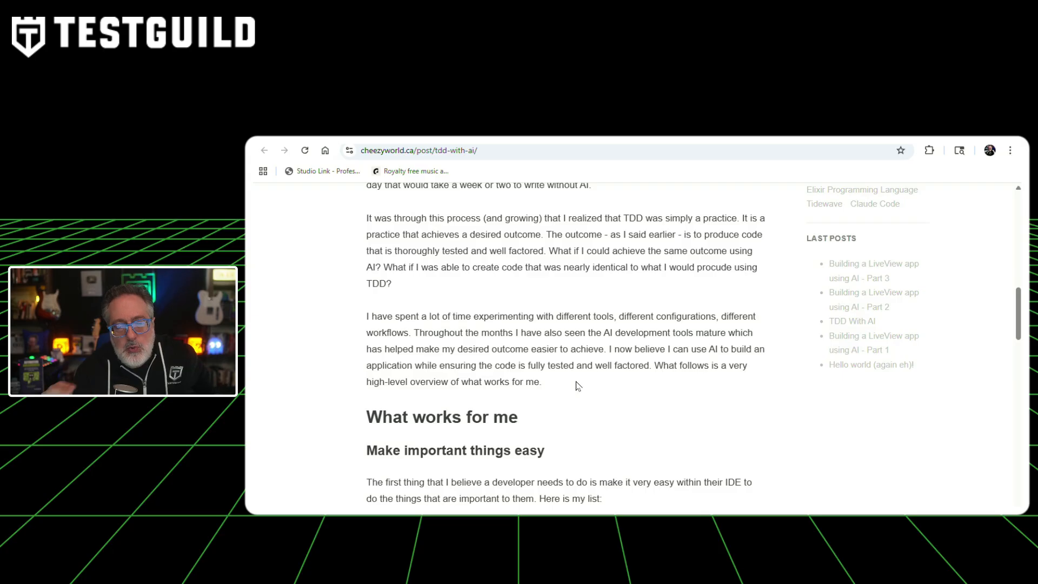
# - Continue through the advice down to the 'Educate your LLM' section
pyautogui.scroll(-3)
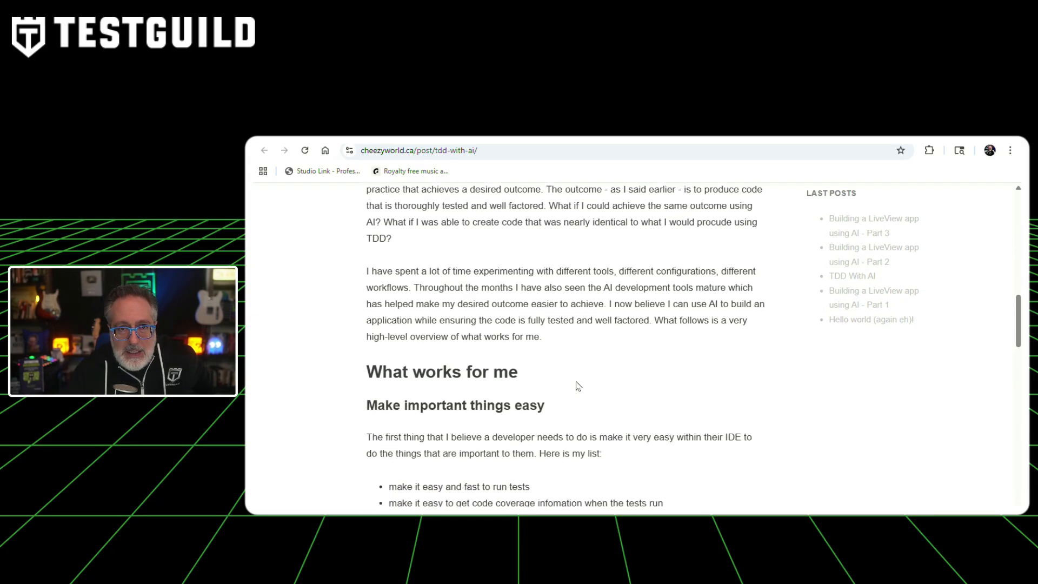
pyautogui.scroll(-3)
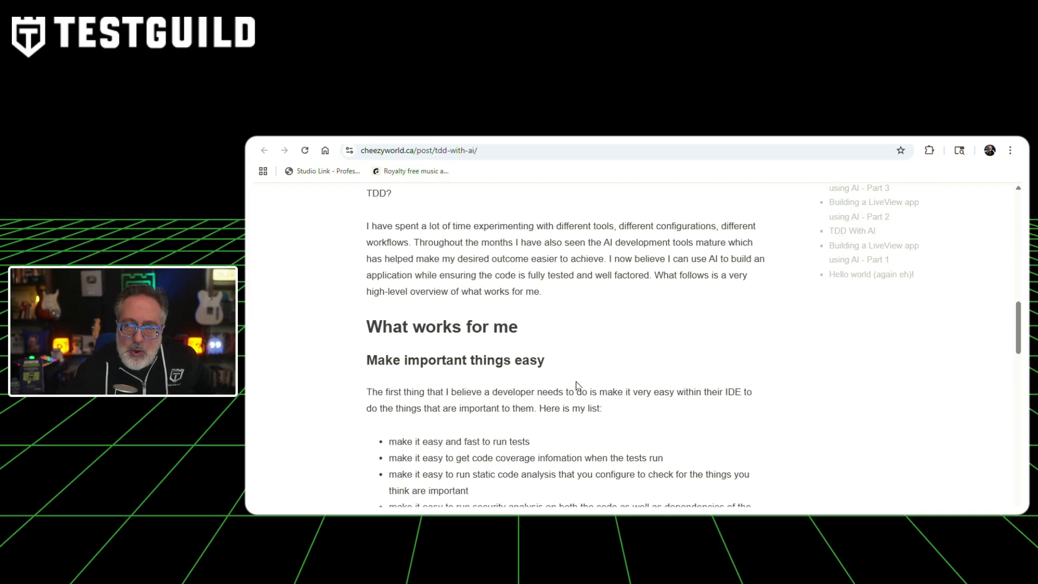
pyautogui.scroll(-3)
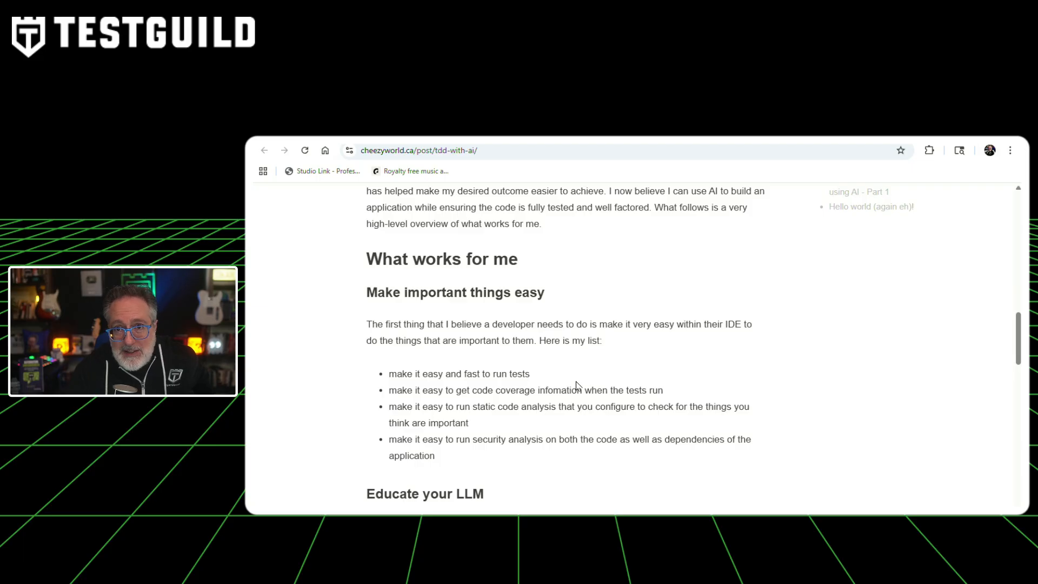
pyautogui.scroll(-3)
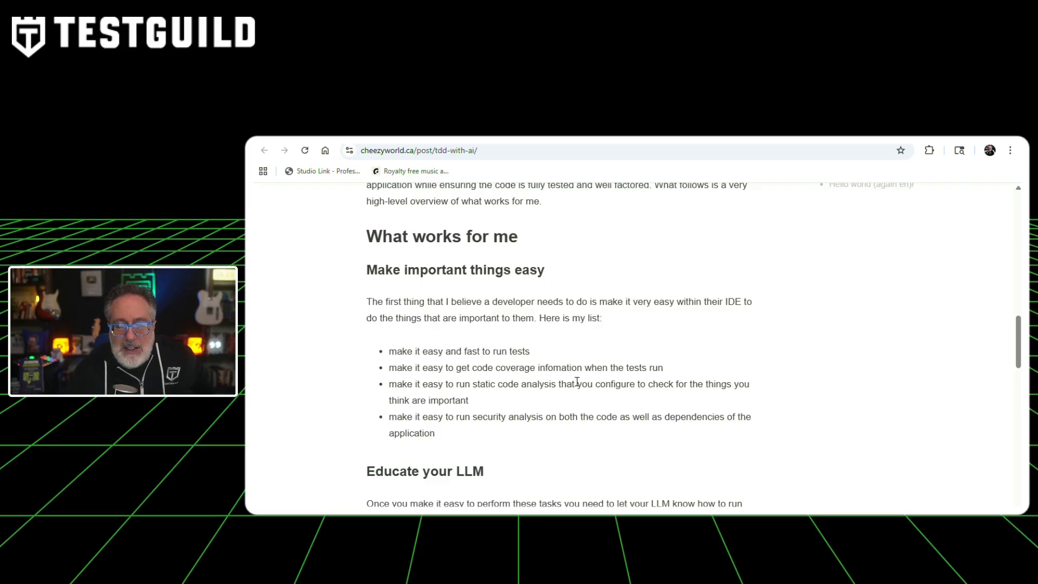
pyautogui.scroll(-3)
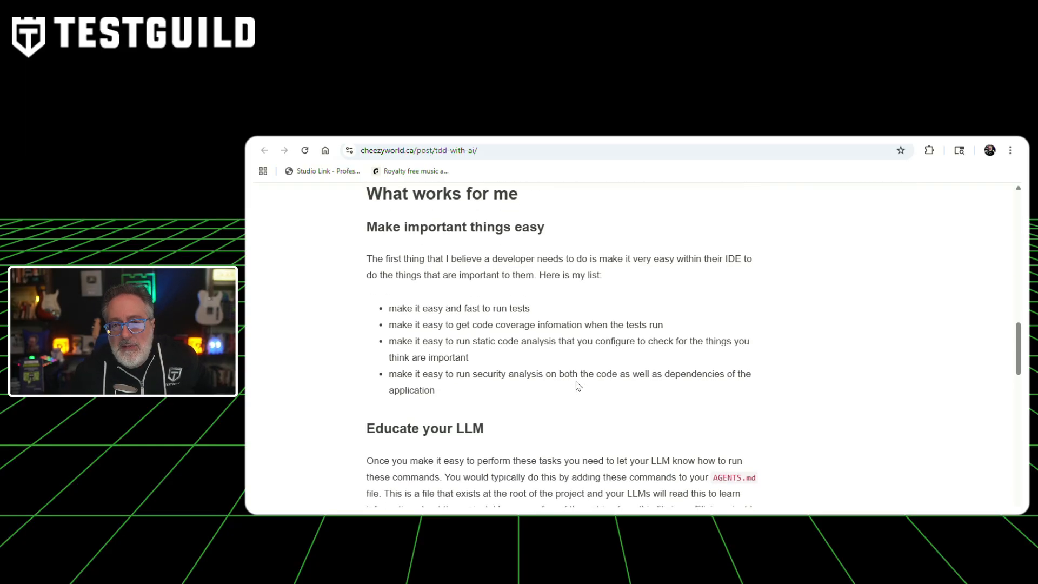
pyautogui.scroll(-3)
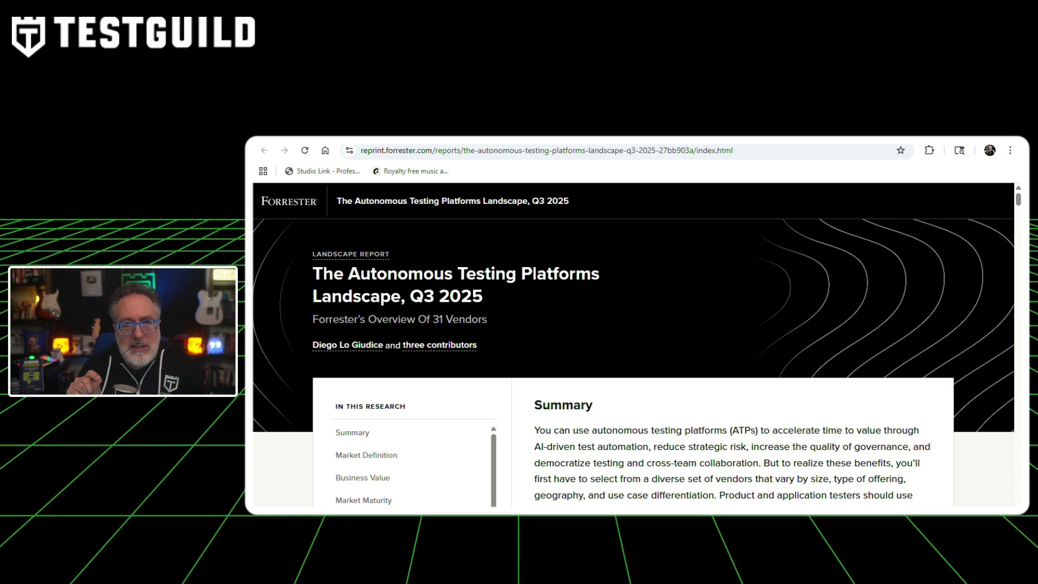
# - Read the Forrester report's Summary and Market Definition sections
pyautogui.scroll(-3)
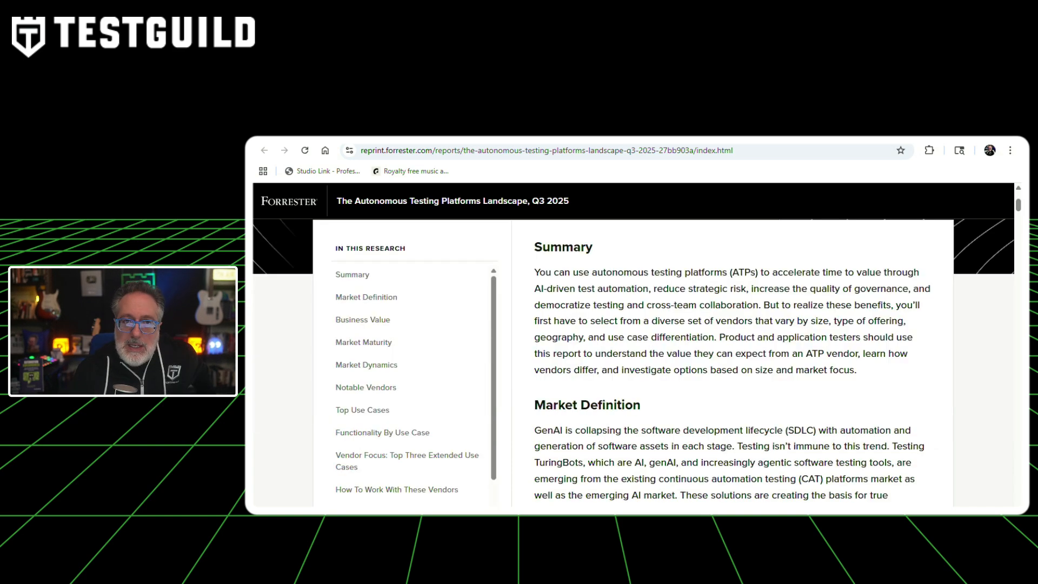
pyautogui.scroll(-3)
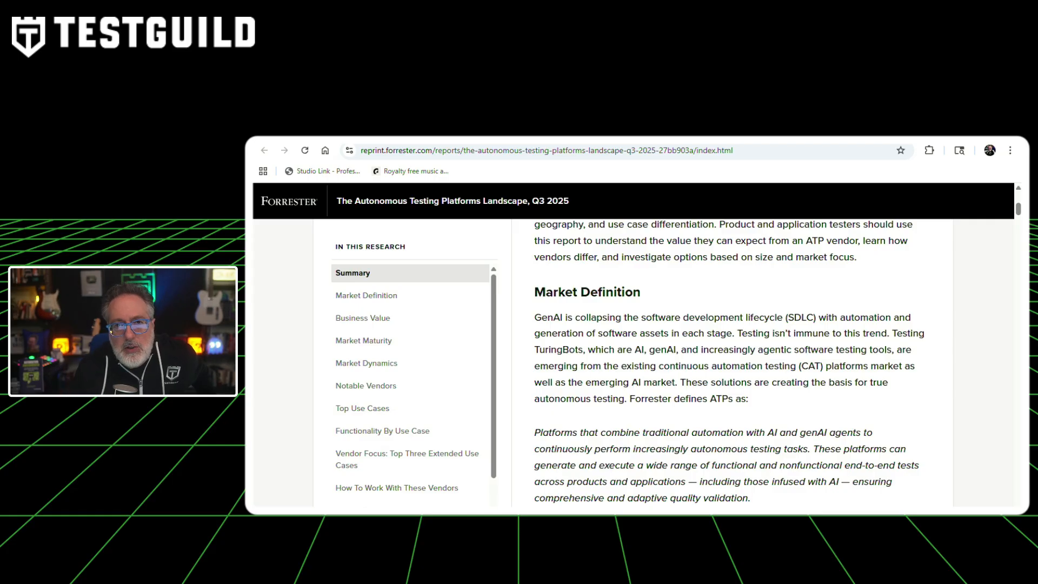
pyautogui.scroll(-3)
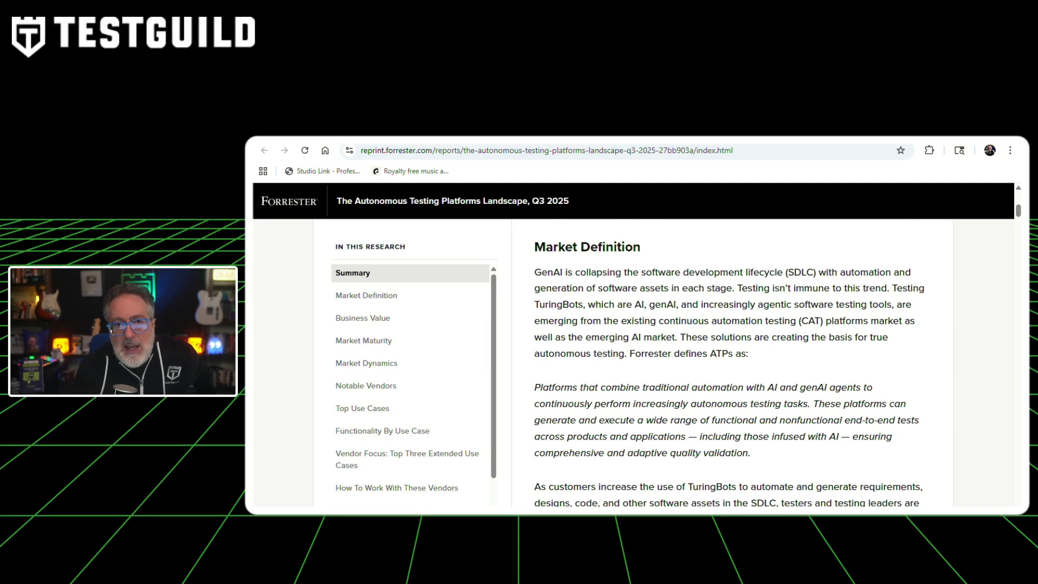
pyautogui.click(365, 295)
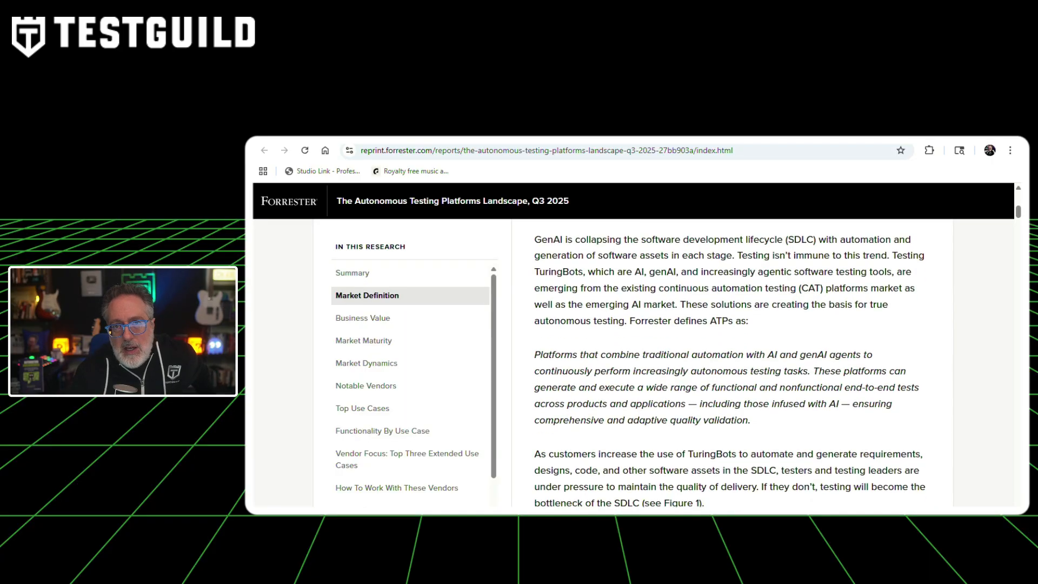
pyautogui.scroll(-3)
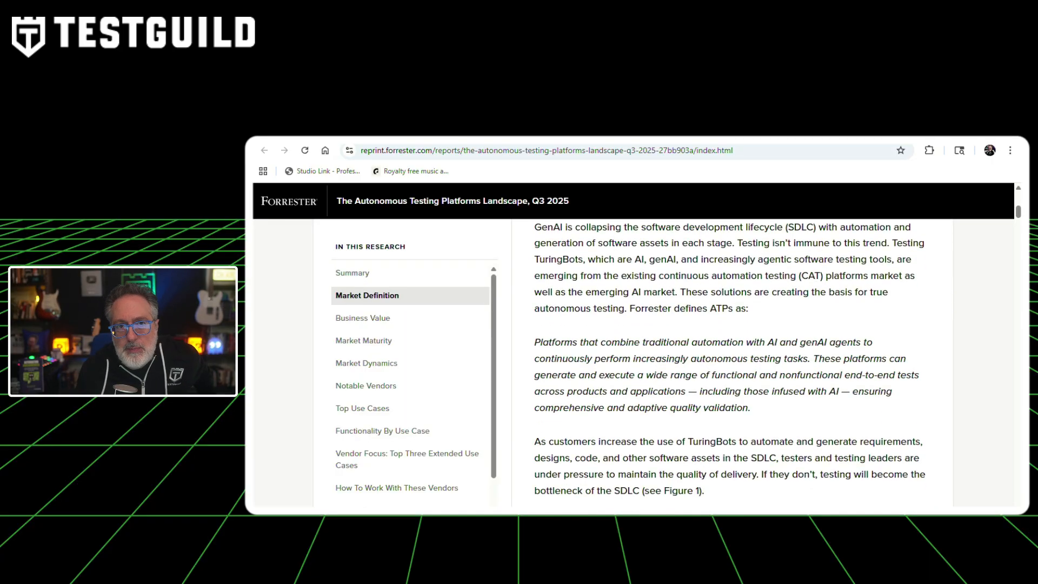
pyautogui.scroll(-3)
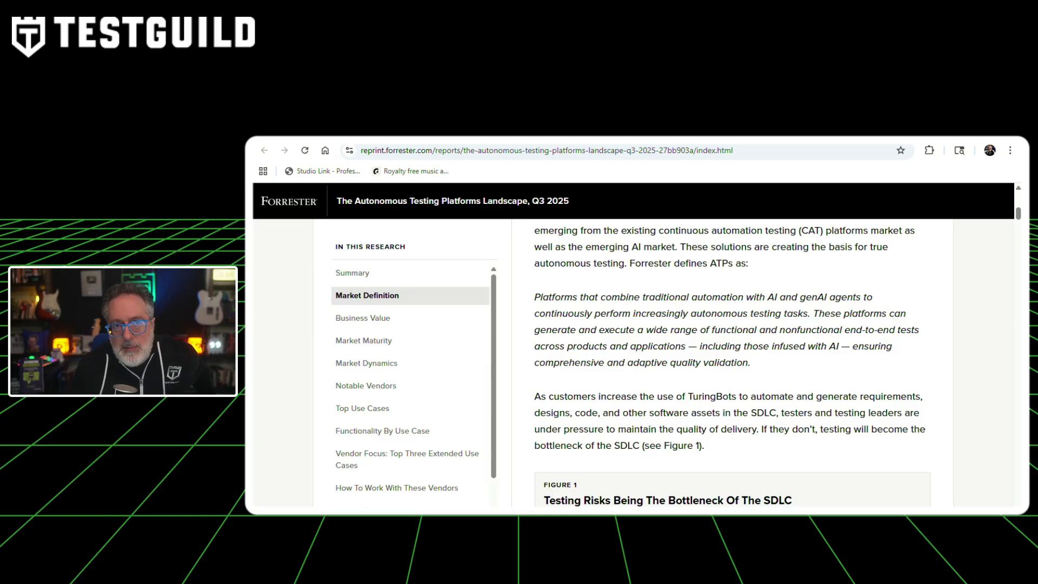
# - Continue to Figure 1 showing testing as the SDLC bottleneck and the Business Value section
pyautogui.scroll(-3)
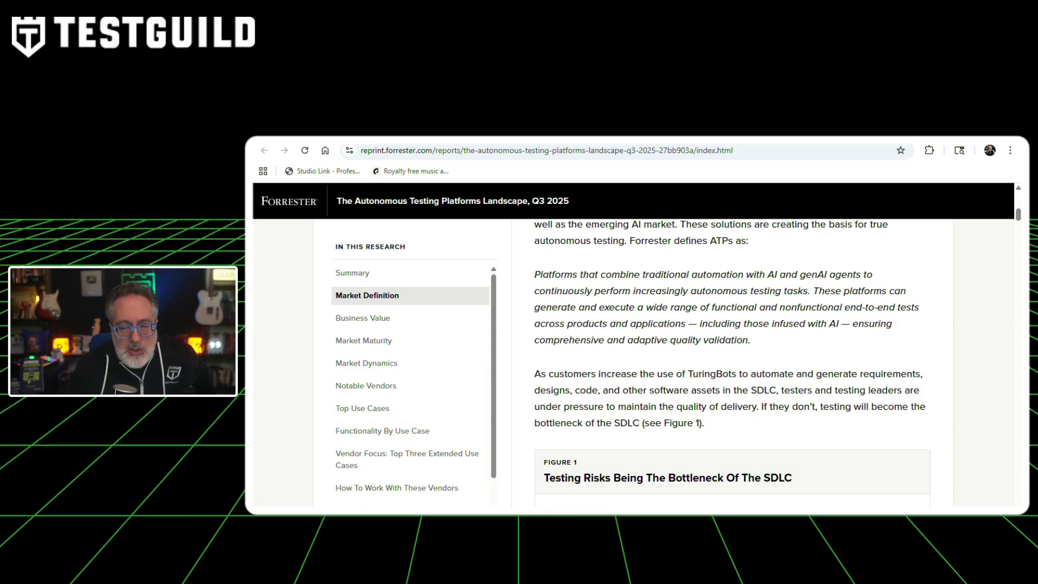
pyautogui.scroll(-3)
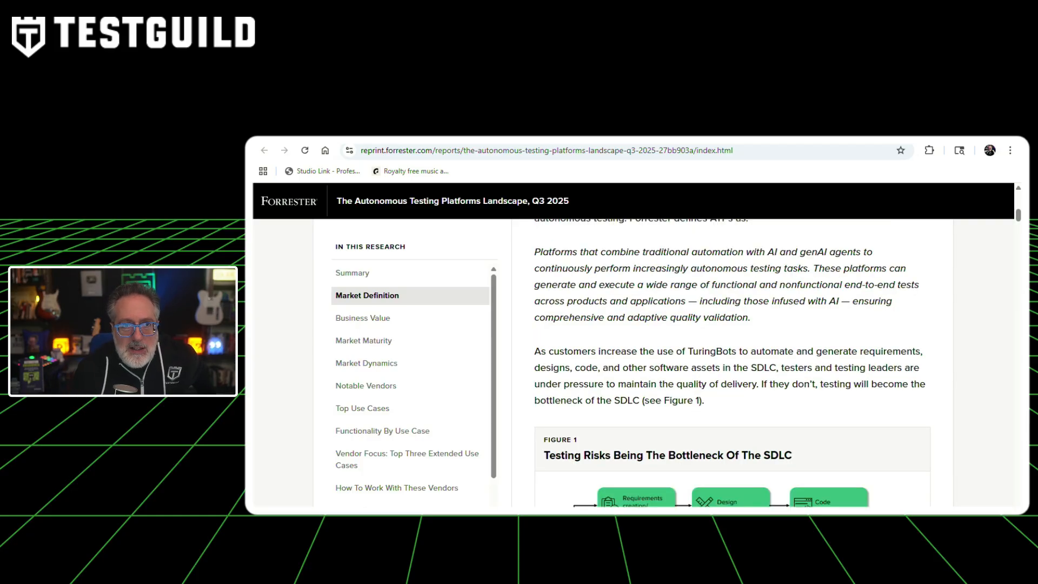
pyautogui.scroll(-3)
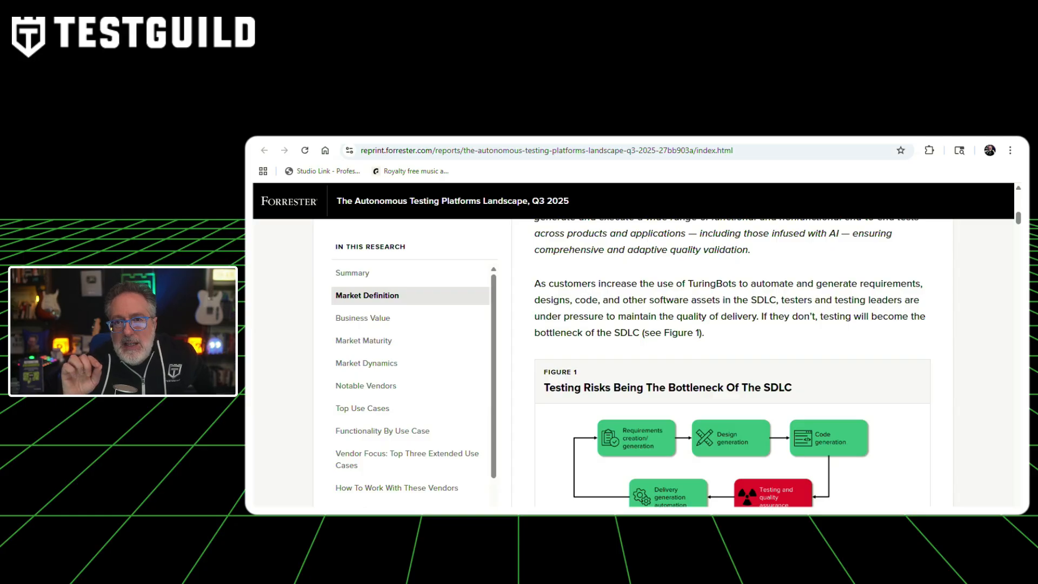
pyautogui.scroll(-3)
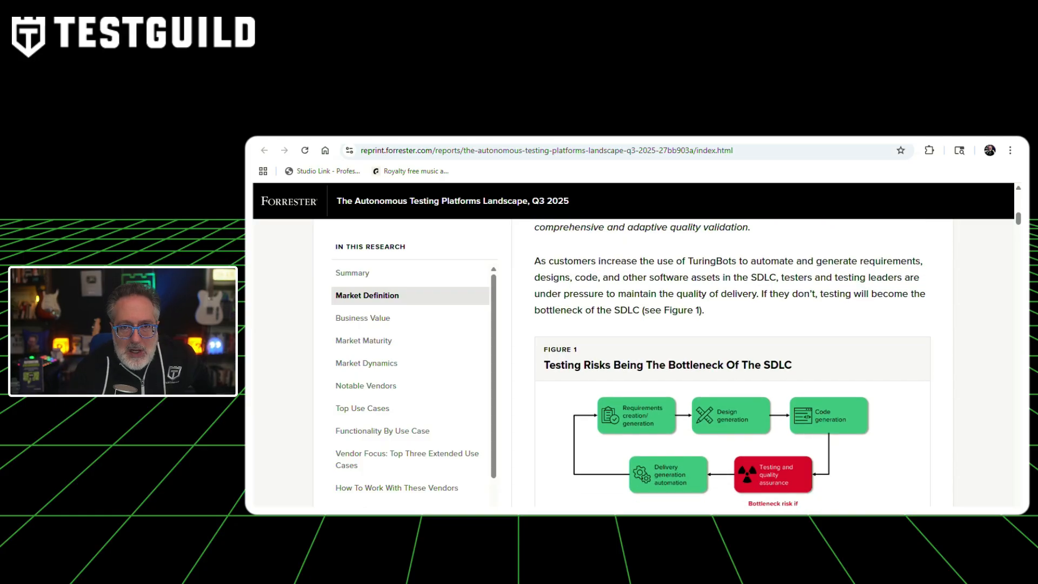
pyautogui.scroll(-3)
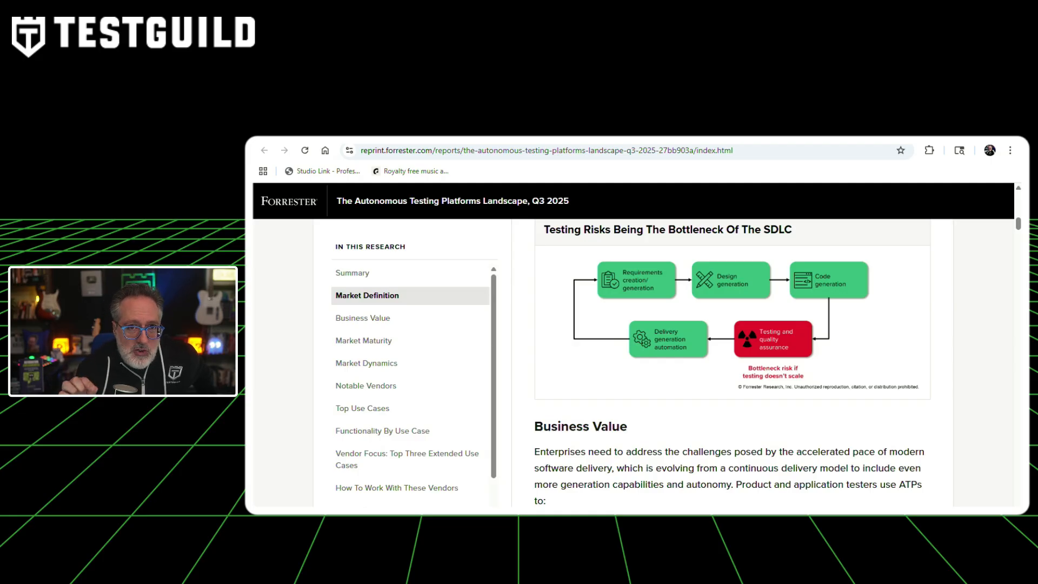
# - Read through the Forrester report's Business Value benefits list
pyautogui.scroll(-3)
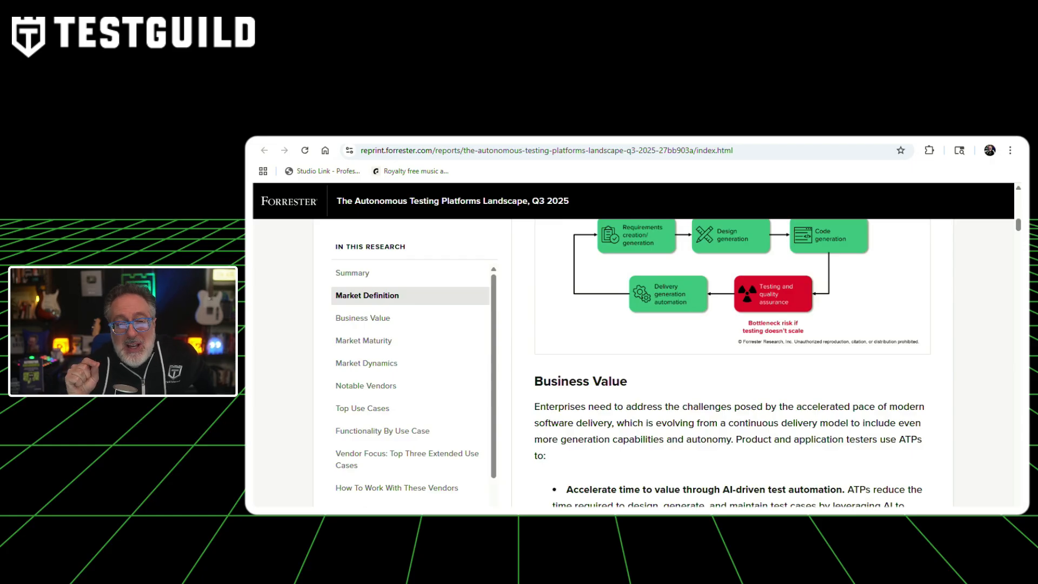
pyautogui.scroll(-3)
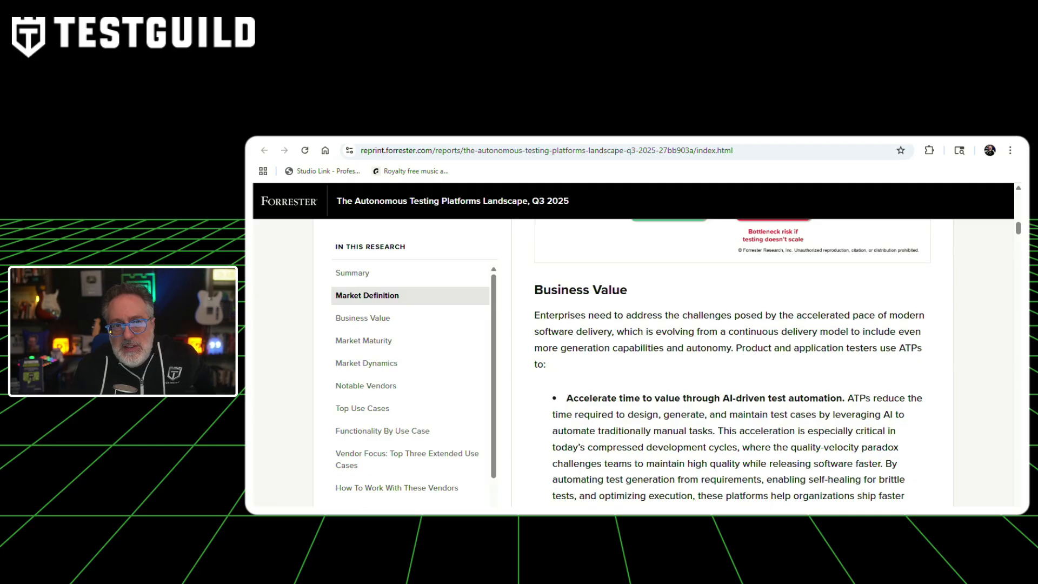
pyautogui.scroll(-3)
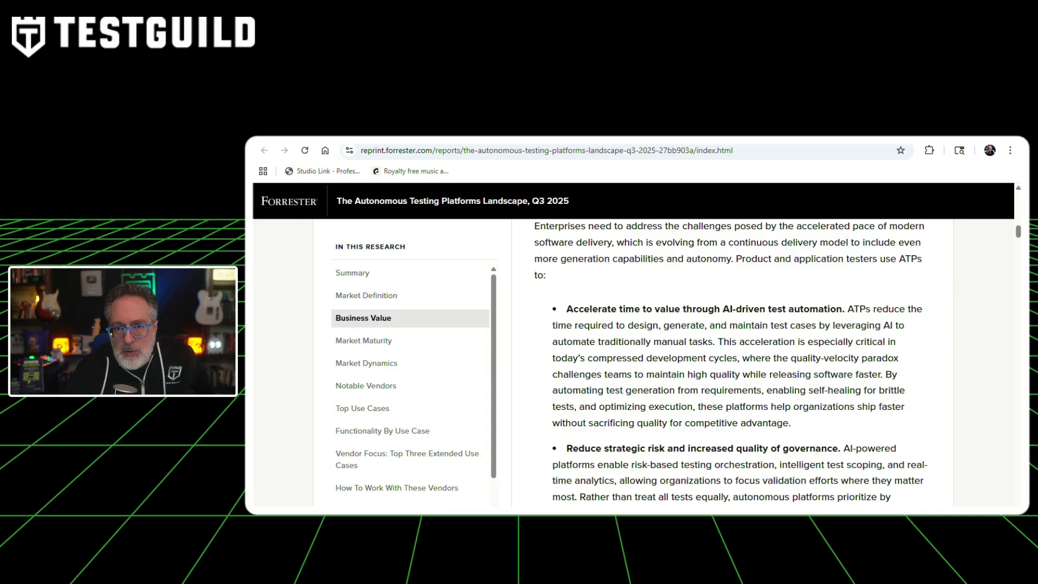
pyautogui.scroll(-3)
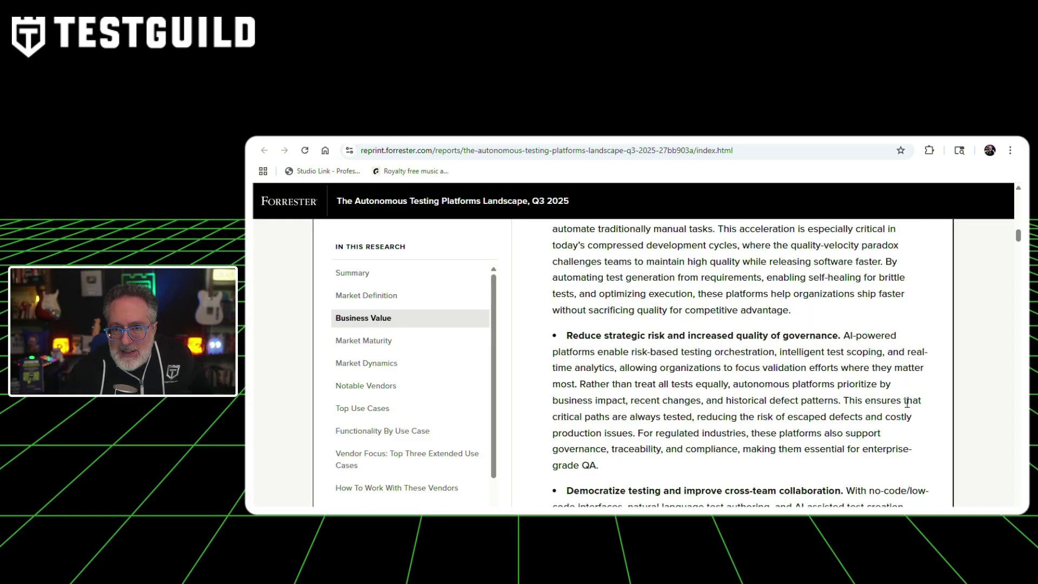
pyautogui.scroll(-3)
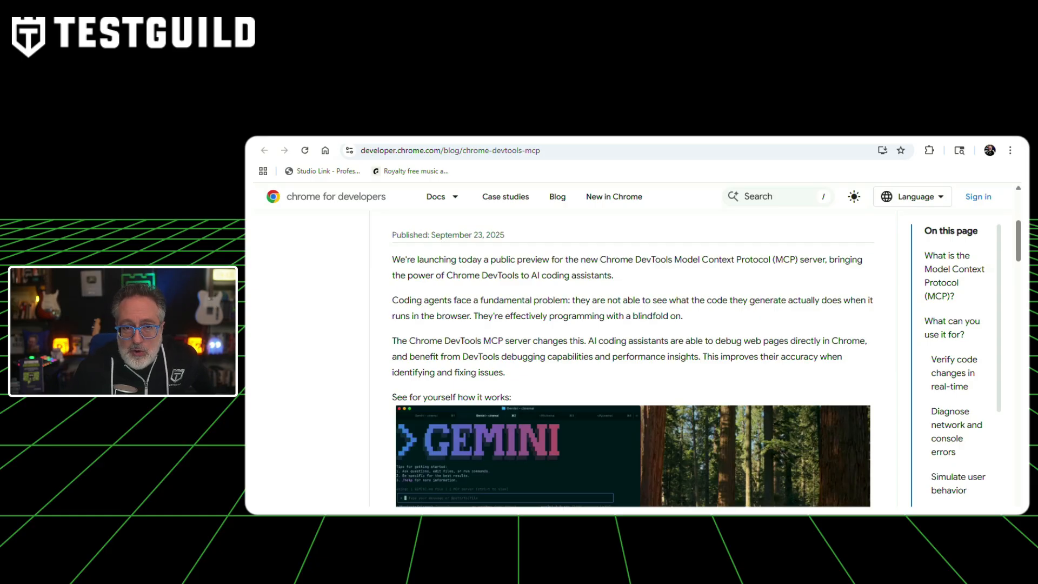
# - Read the Chrome DevTools MCP post past its demo video to the Model Context Protocol explanation
pyautogui.scroll(-3)
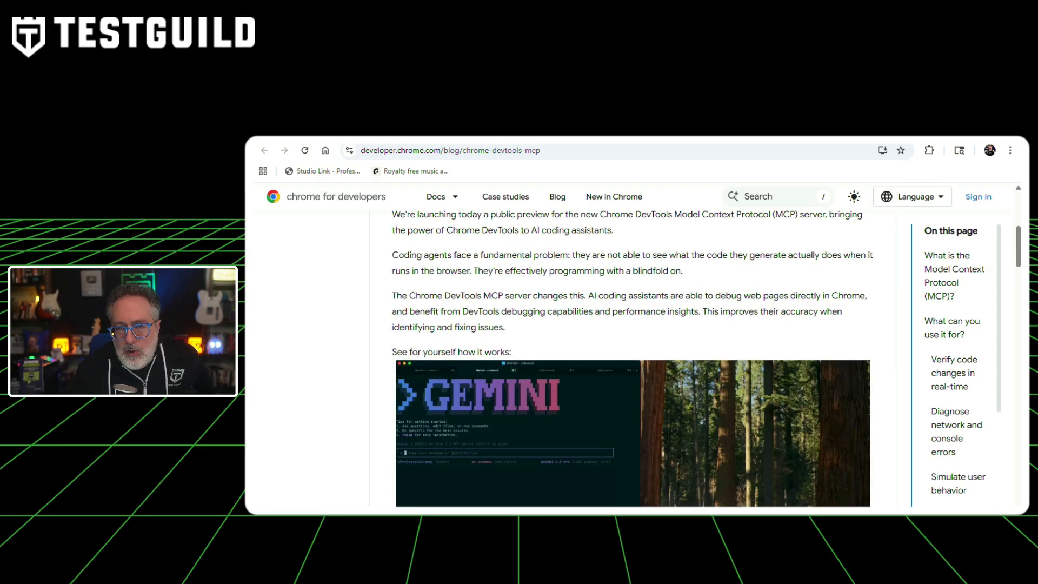
pyautogui.scroll(-3)
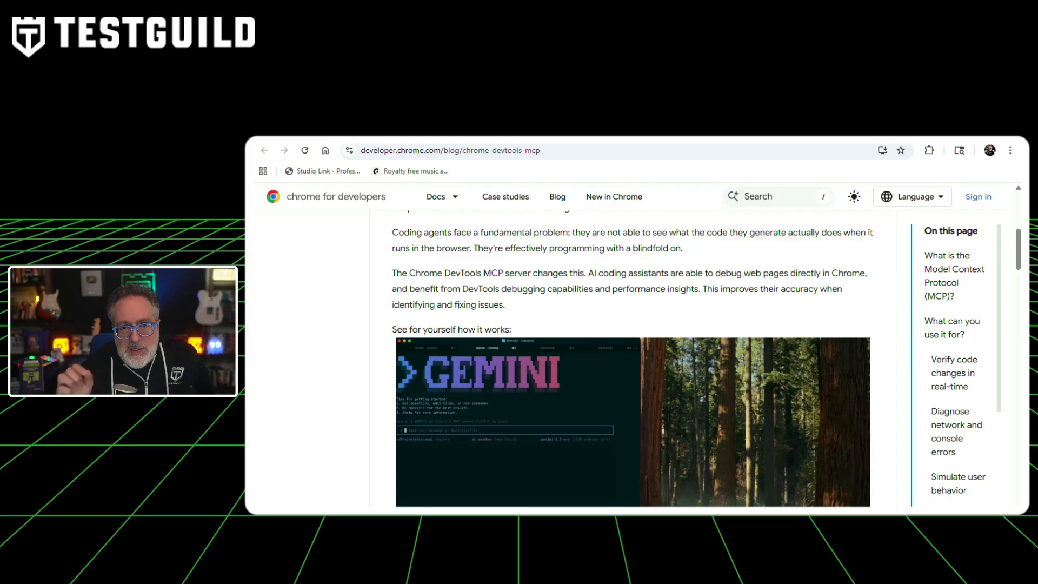
pyautogui.scroll(-3)
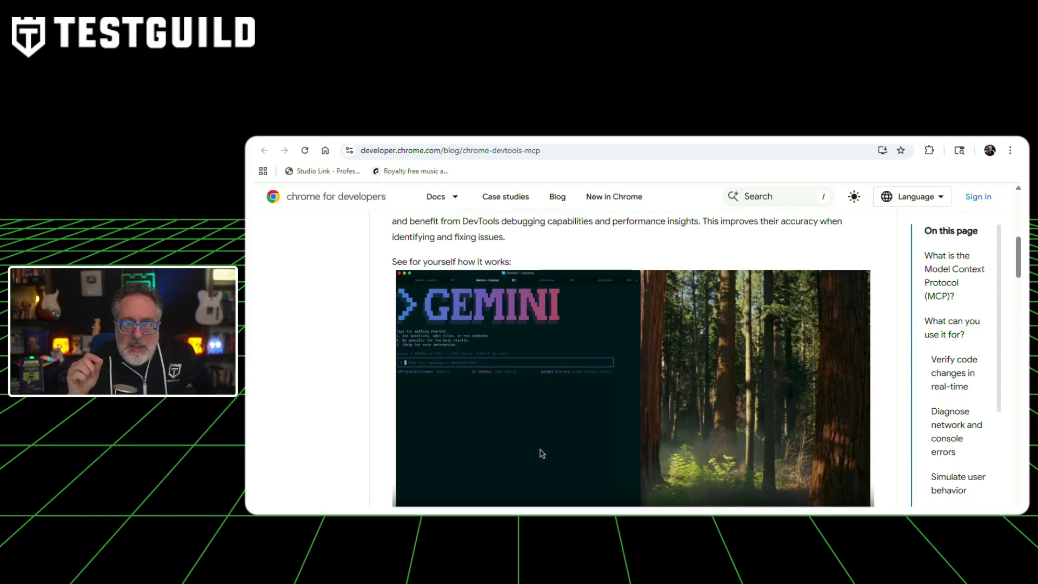
pyautogui.scroll(-3)
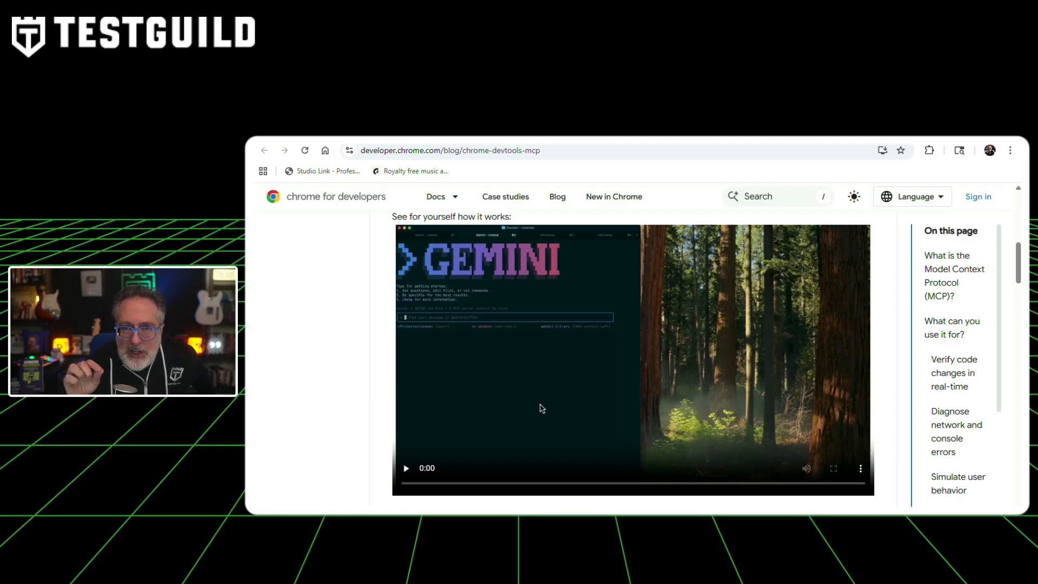
pyautogui.scroll(-3)
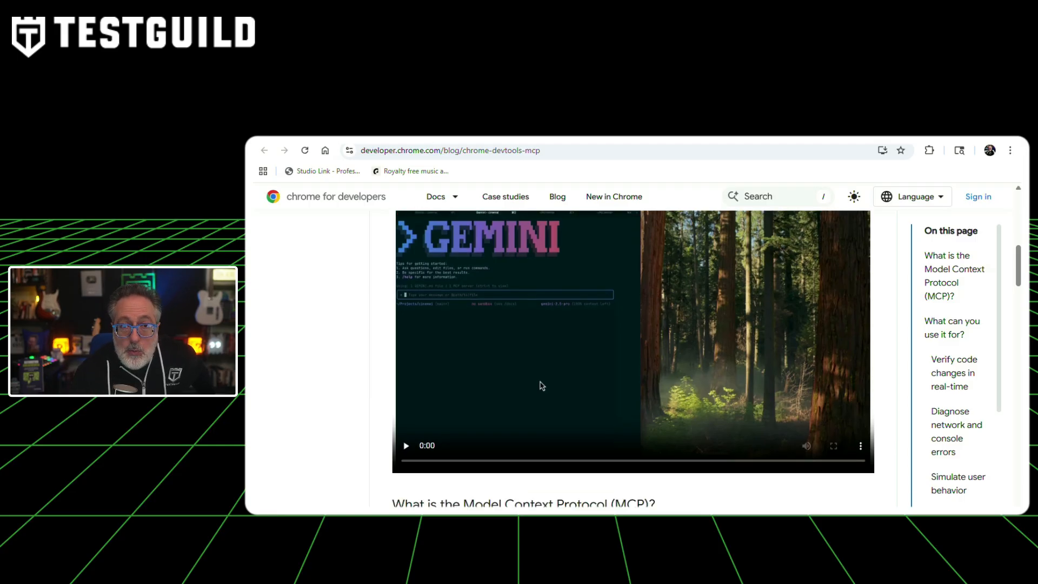
pyautogui.scroll(-3)
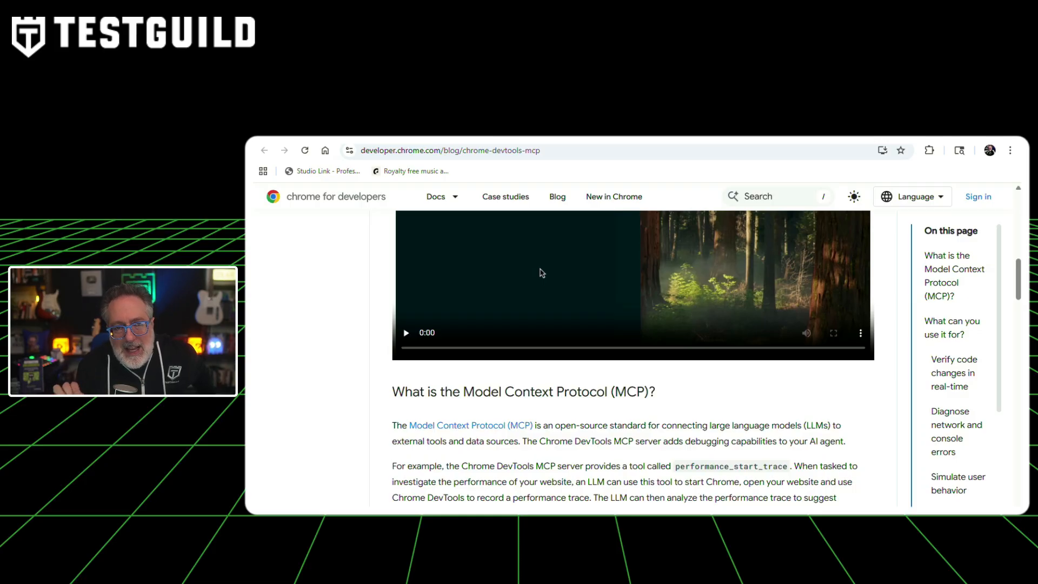
pyautogui.scroll(-3)
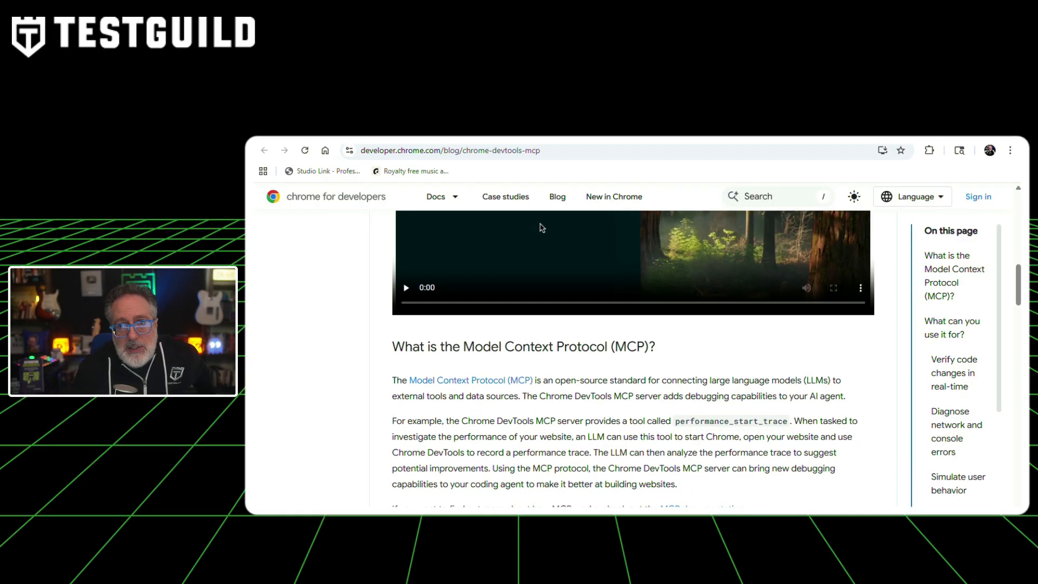
pyautogui.scroll(-3)
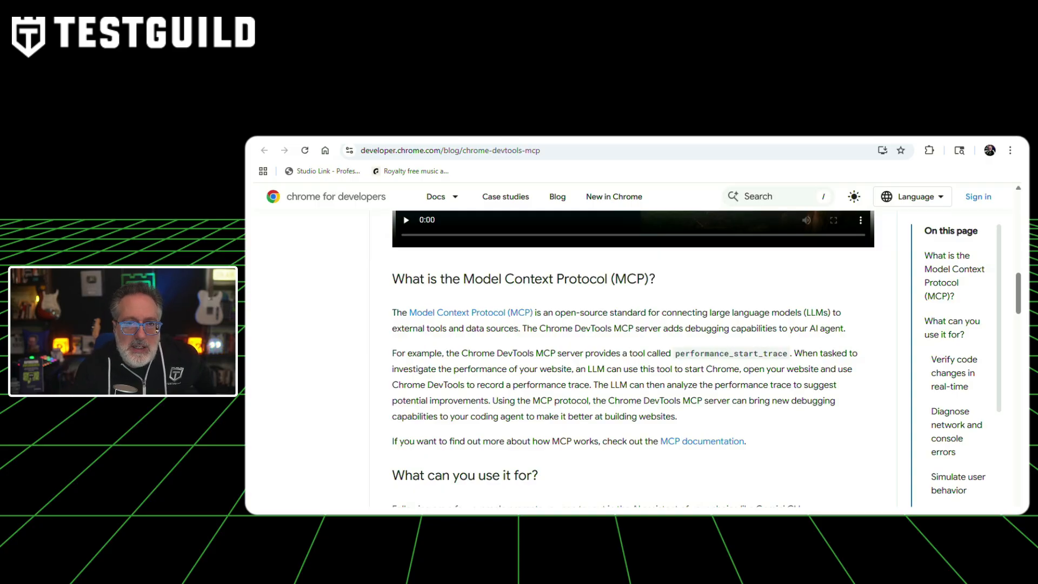
pyautogui.scroll(-3)
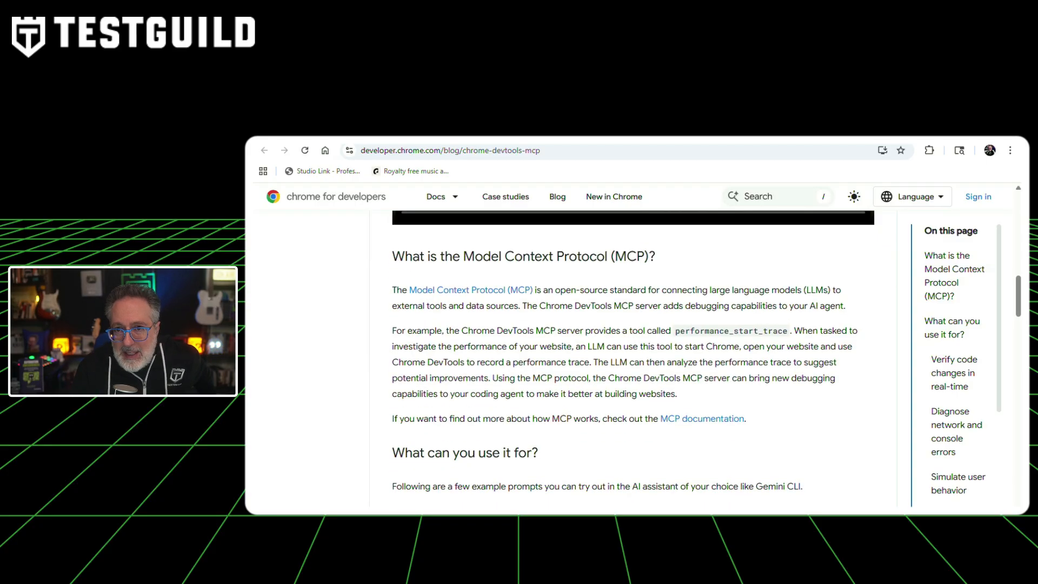